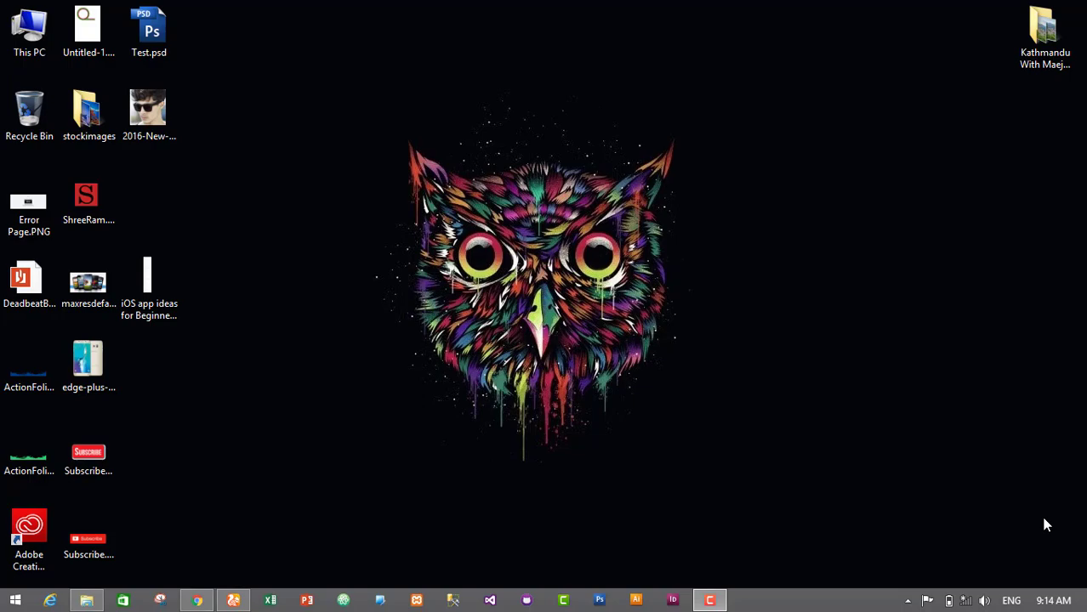
{"action": "mouse_move", "coordinate": [973, 485]}
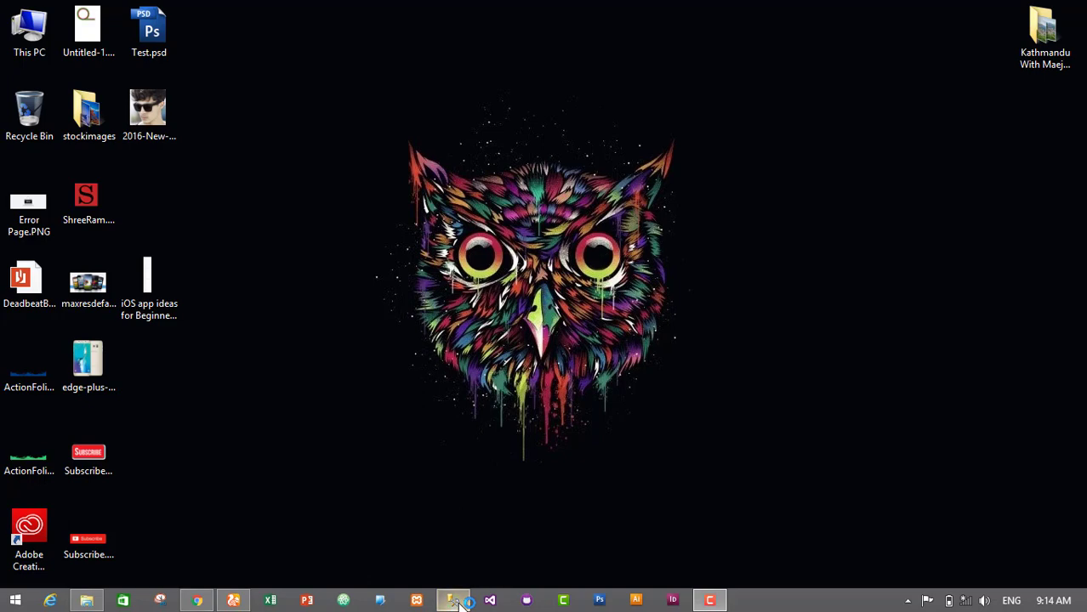
Connect SSMS to the (local) server with Windows Authentication and expand its server node.
{"action": "left_click", "coordinate": [453, 601]}
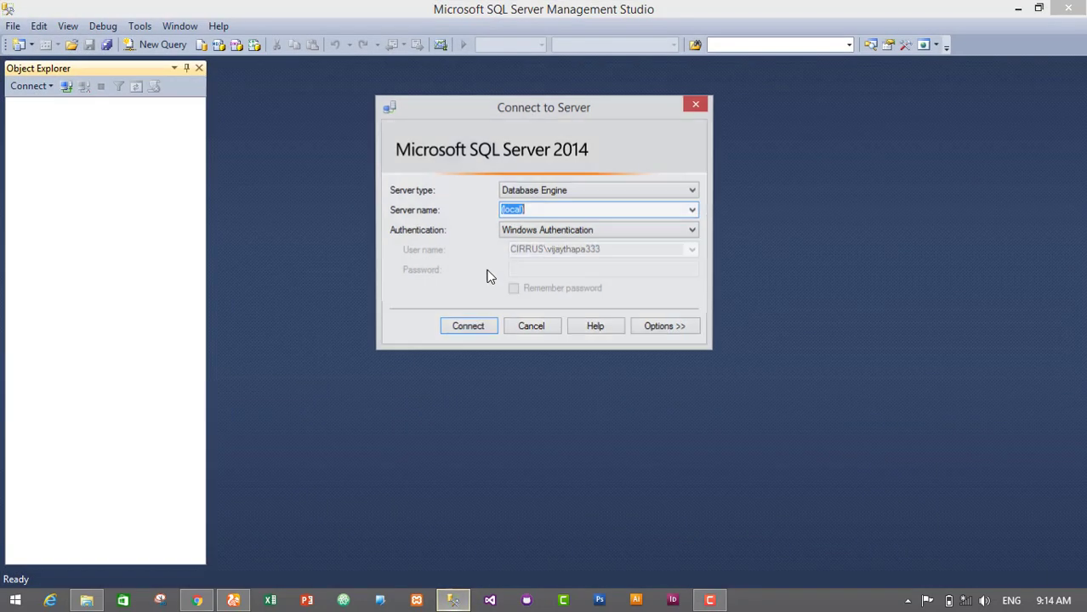
{"action": "mouse_move", "coordinate": [643, 197]}
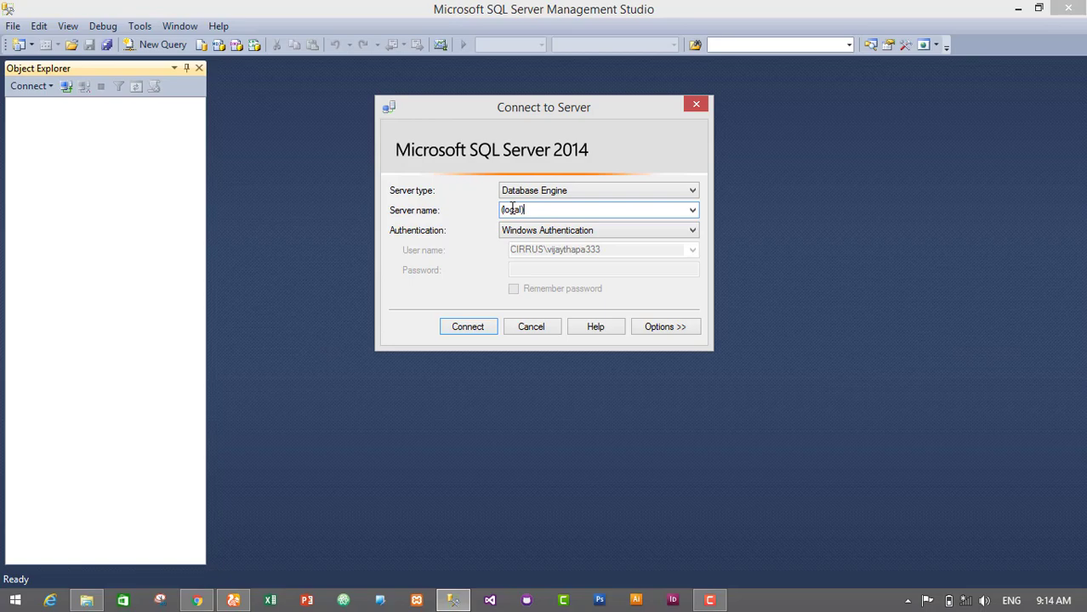
{"action": "left_click", "coordinate": [467, 326]}
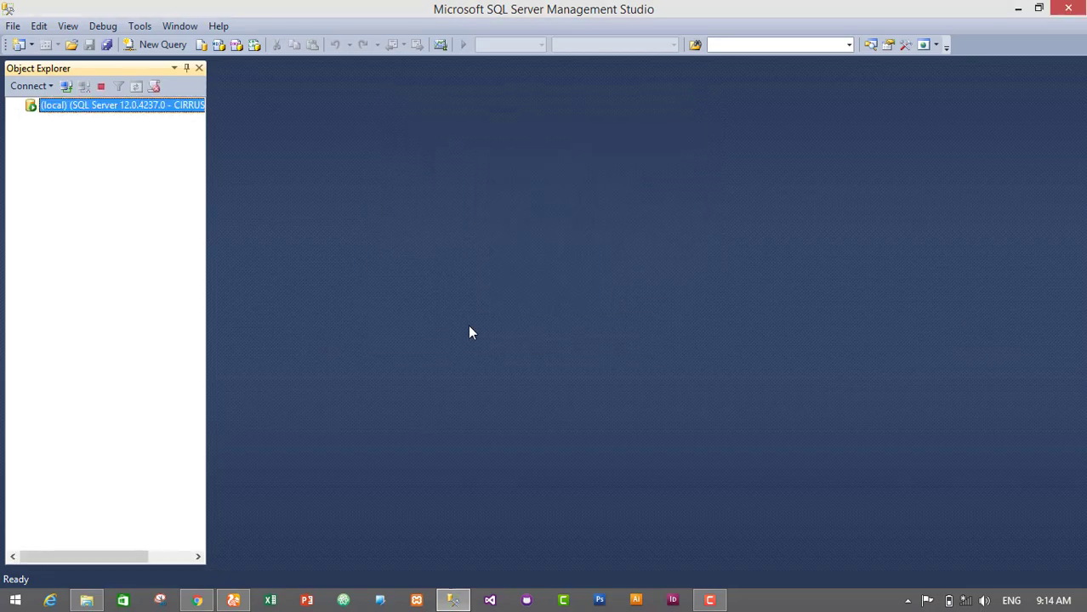
{"action": "double_click", "coordinate": [122, 105]}
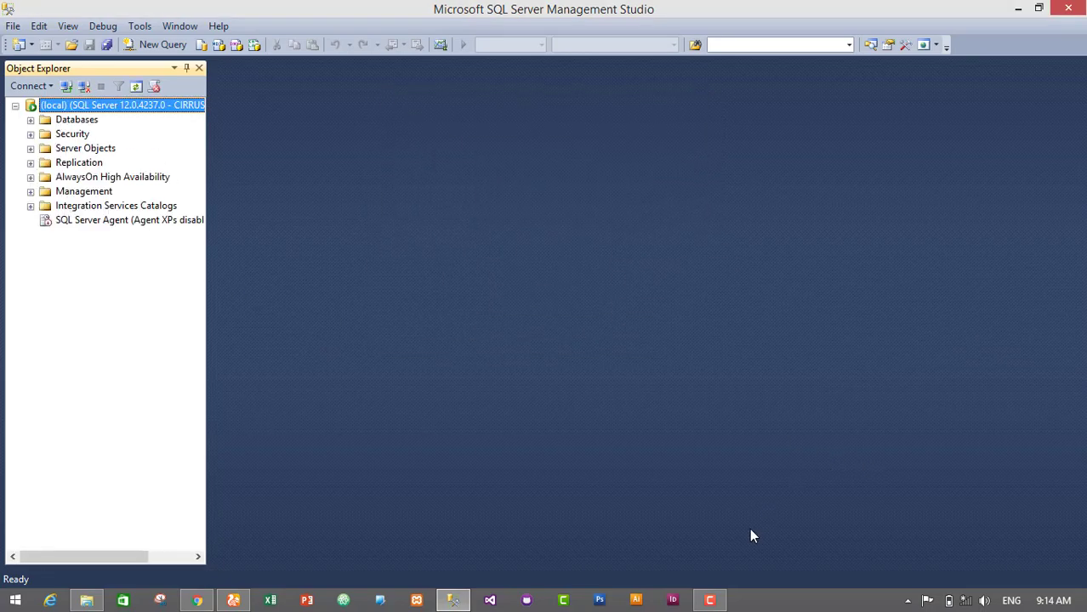
{"action": "mouse_move", "coordinate": [371, 249]}
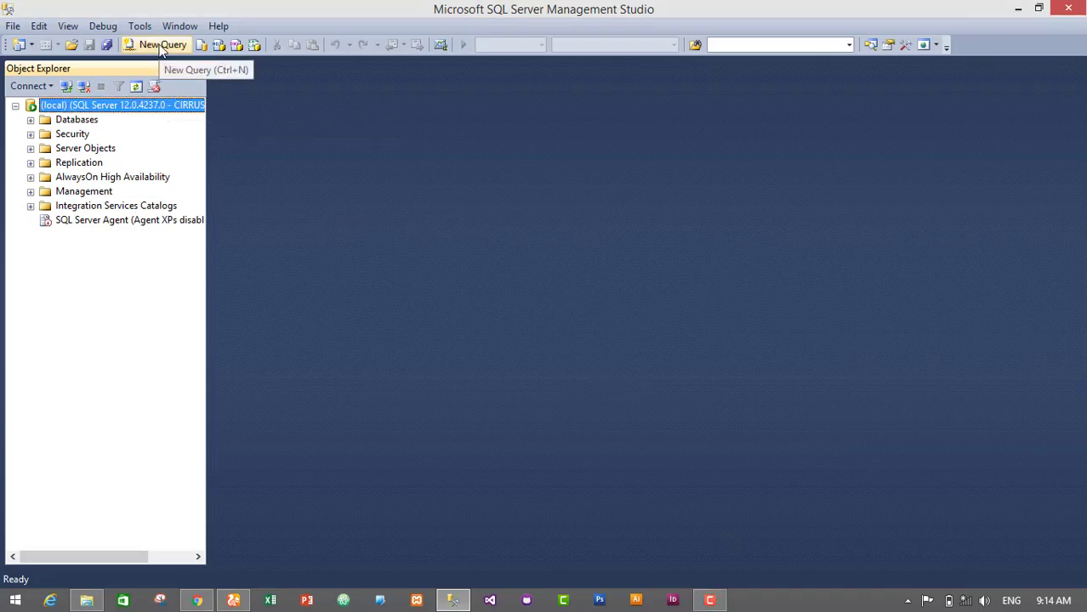
Execute 'use sampleDatabase' in a new query window.
{"action": "left_click", "coordinate": [162, 44]}
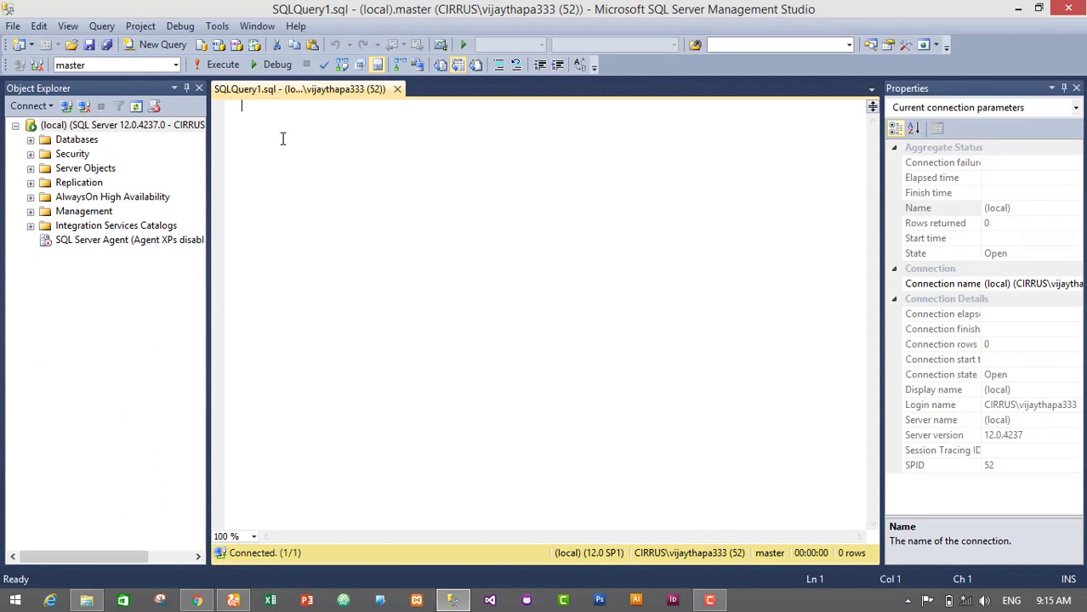
{"action": "type", "text": "use"}
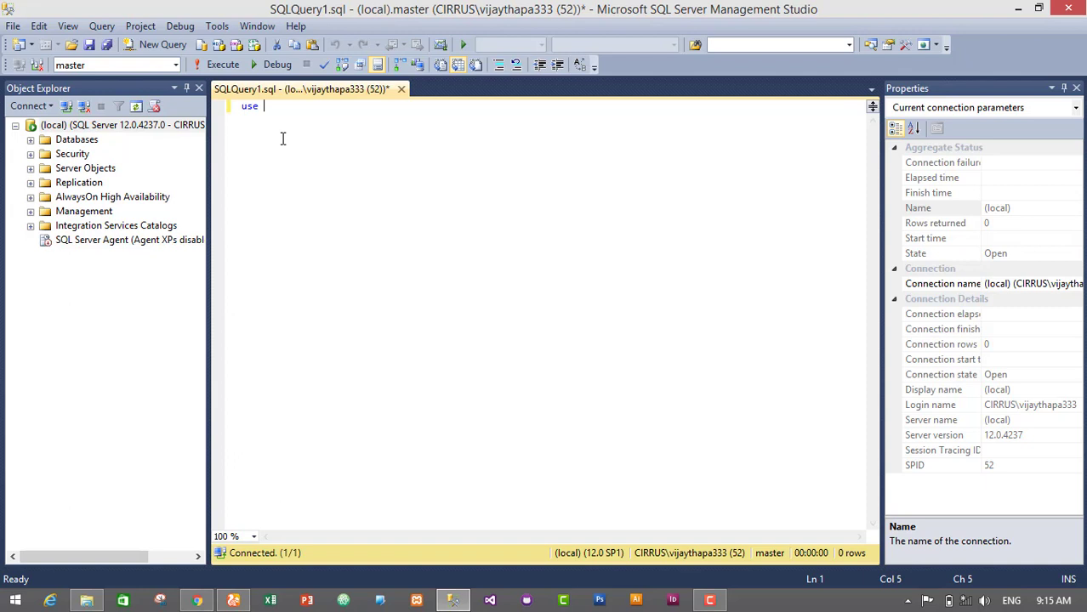
{"action": "type", "text": "sqm"}
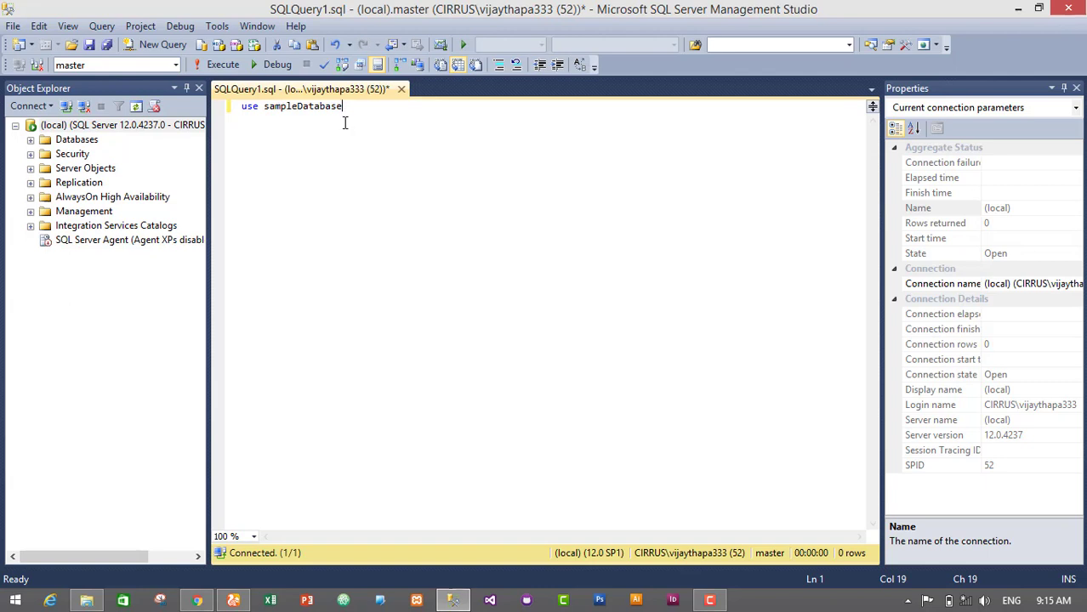
{"action": "type", "text": "."}
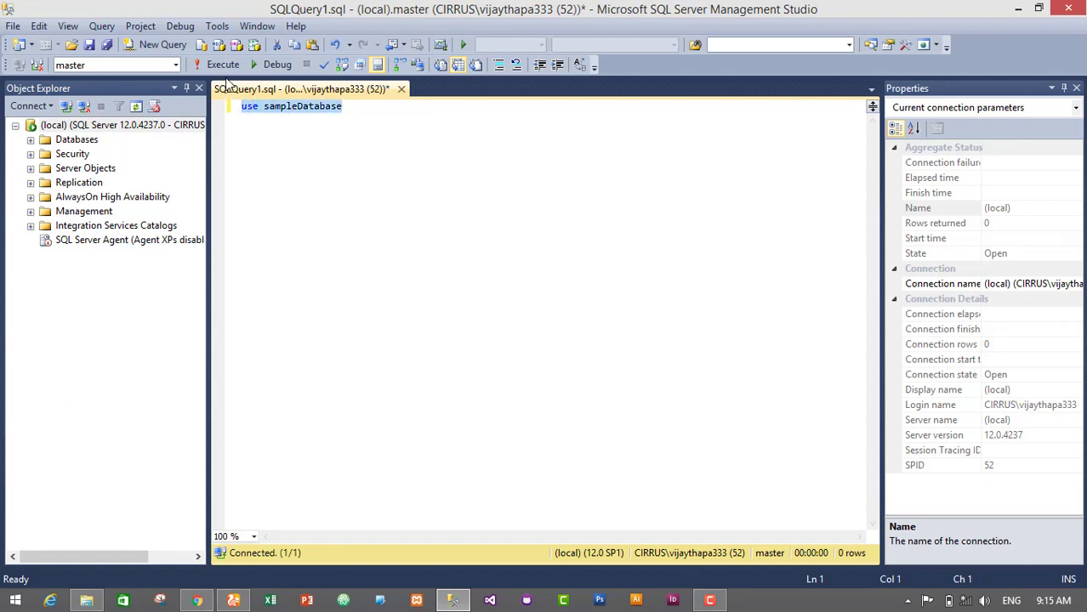
{"action": "left_click", "coordinate": [222, 65]}
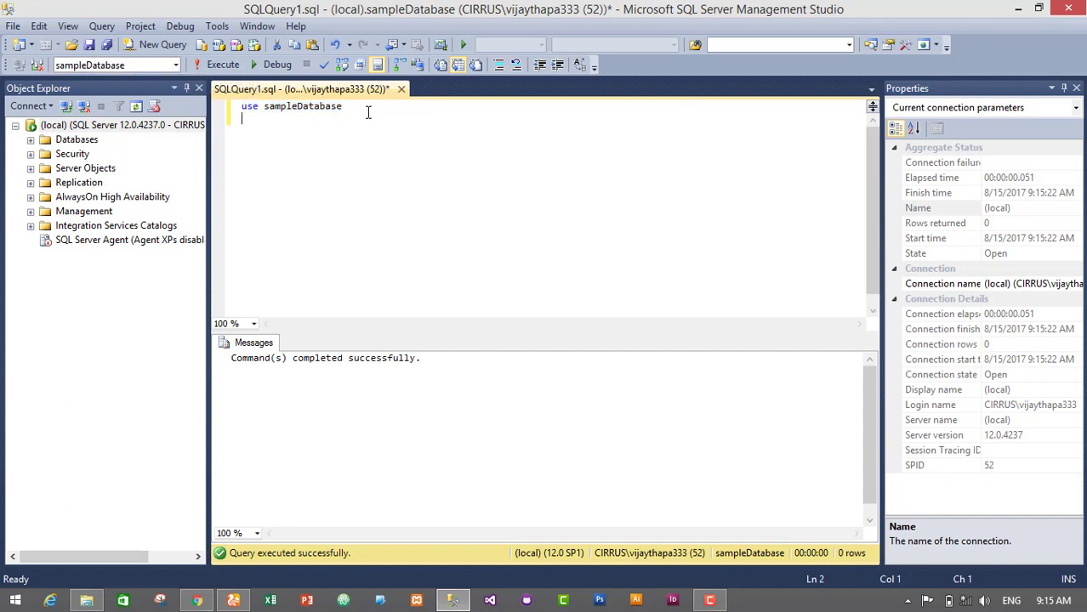
{"action": "mouse_move", "coordinate": [39, 158]}
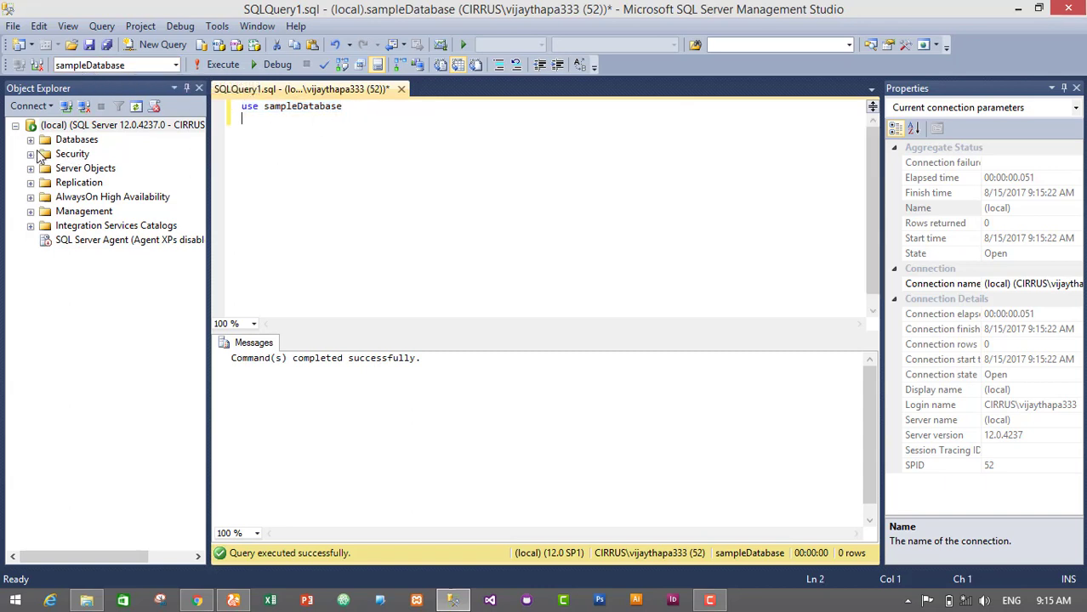
Expand Databases and sampleDatabase in Object Explorer to show dbo.tbl_user.
{"action": "left_click", "coordinate": [30, 138]}
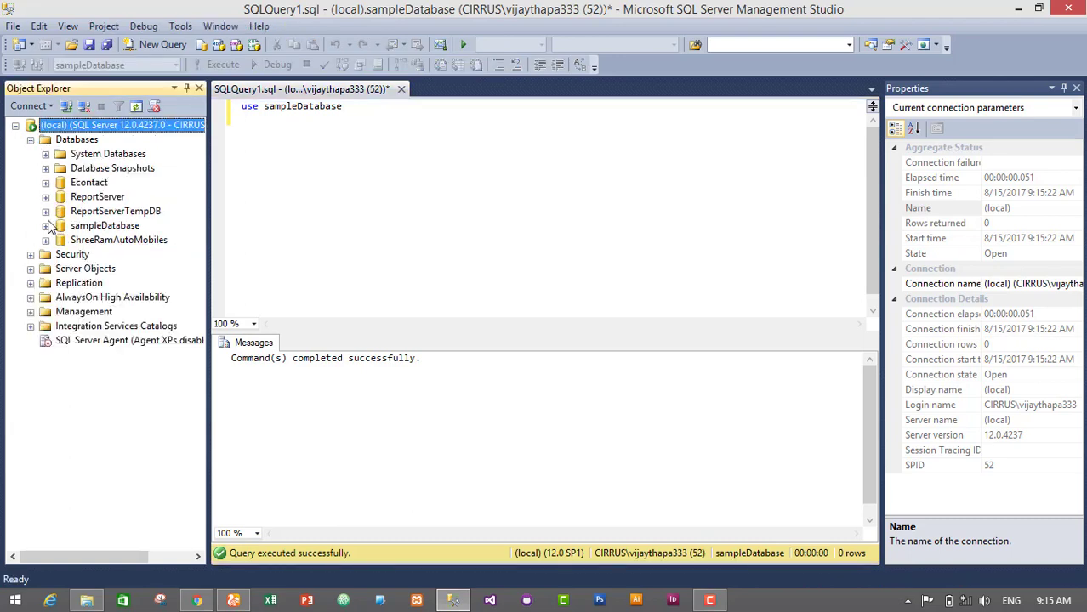
{"action": "left_click", "coordinate": [46, 226]}
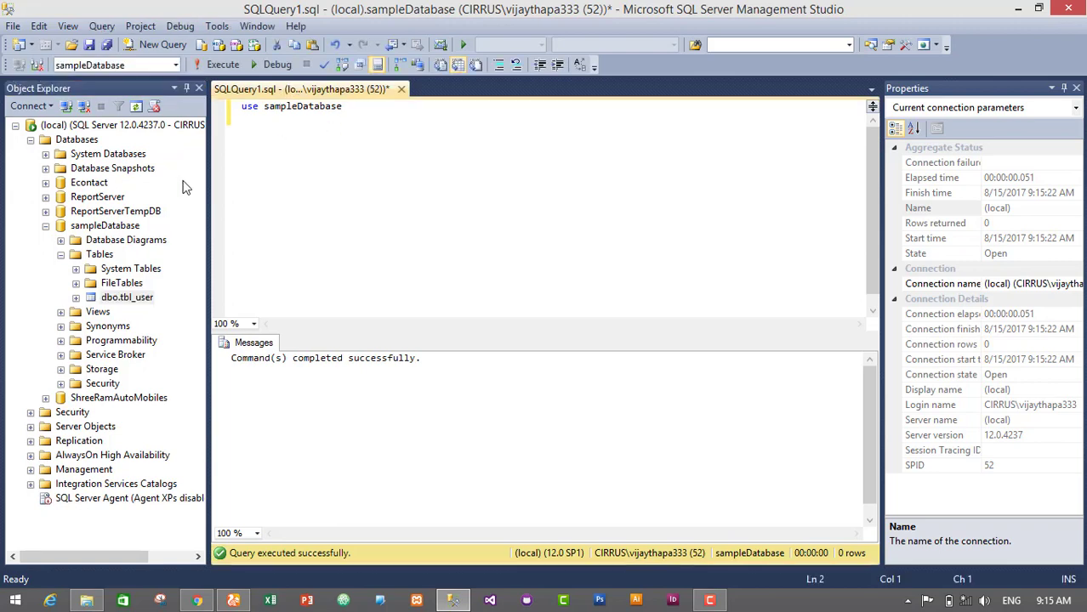
{"action": "mouse_move", "coordinate": [134, 263]}
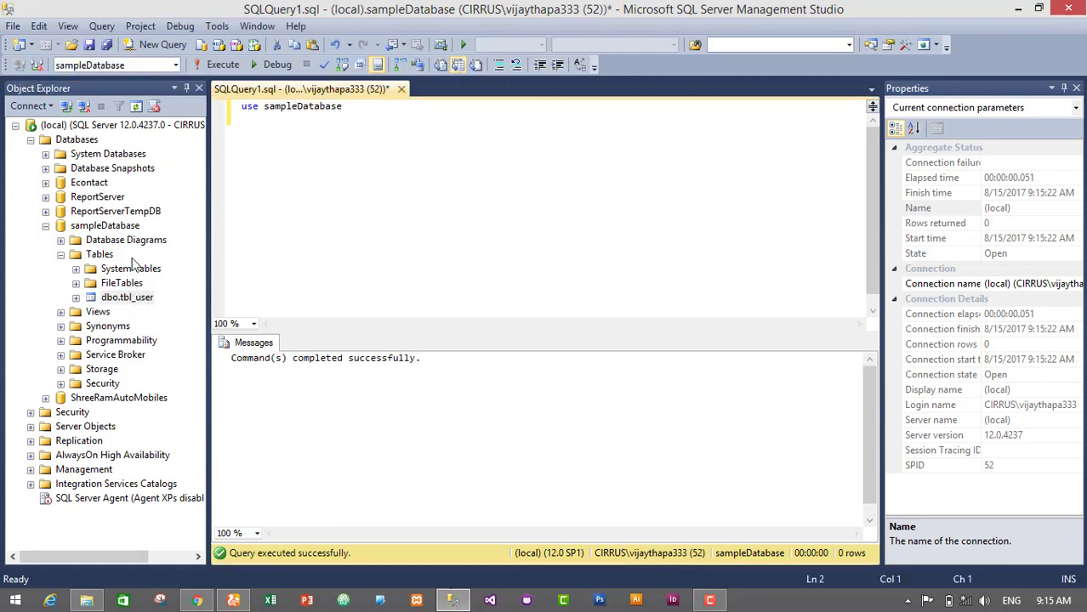
{"action": "mouse_move", "coordinate": [73, 189]}
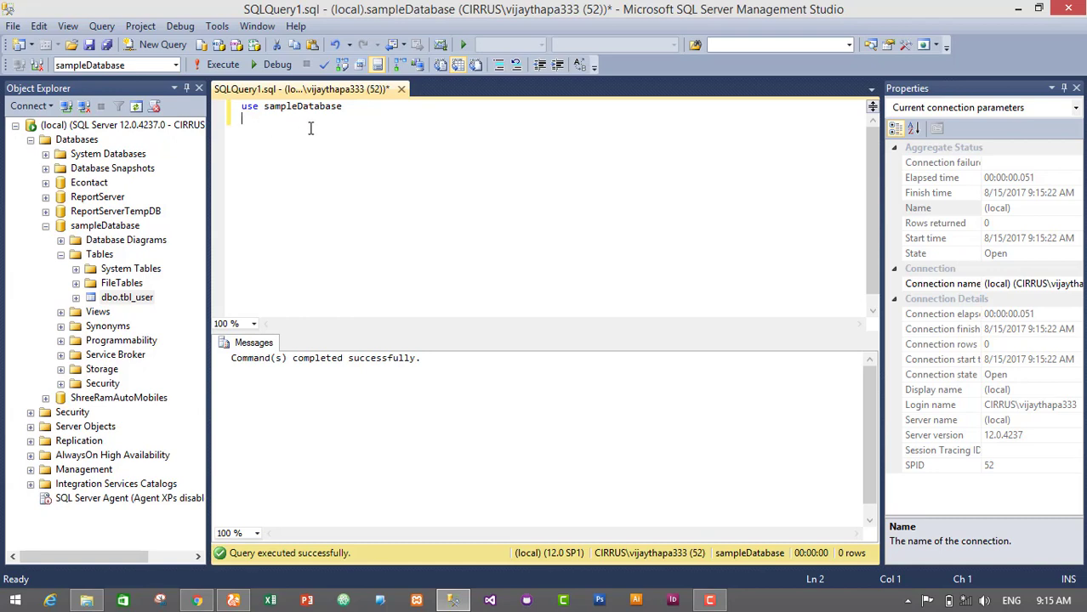
{"action": "mouse_move", "coordinate": [170, 268]}
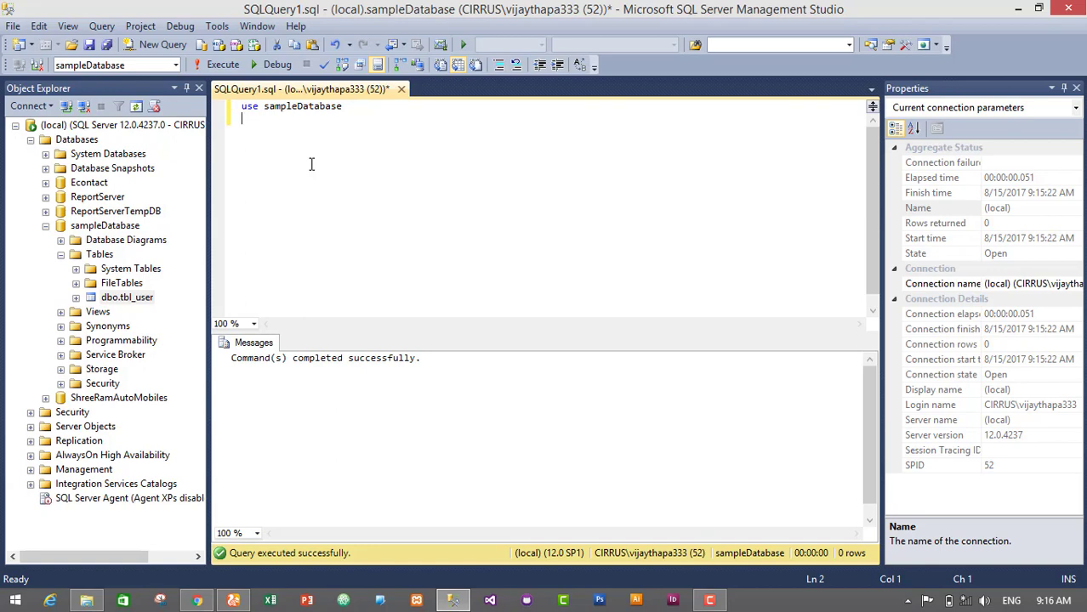
Write and execute SELECT * FROM tbl_user, returning three user rows.
{"action": "type", "text": "SELECT"}
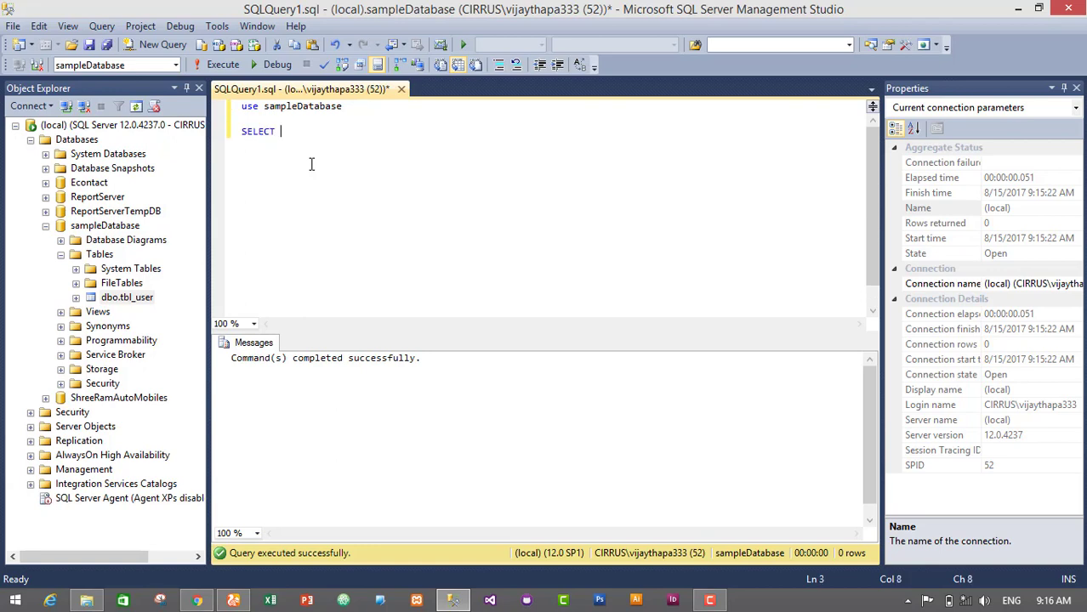
{"action": "type", "text": "tbl_user"}
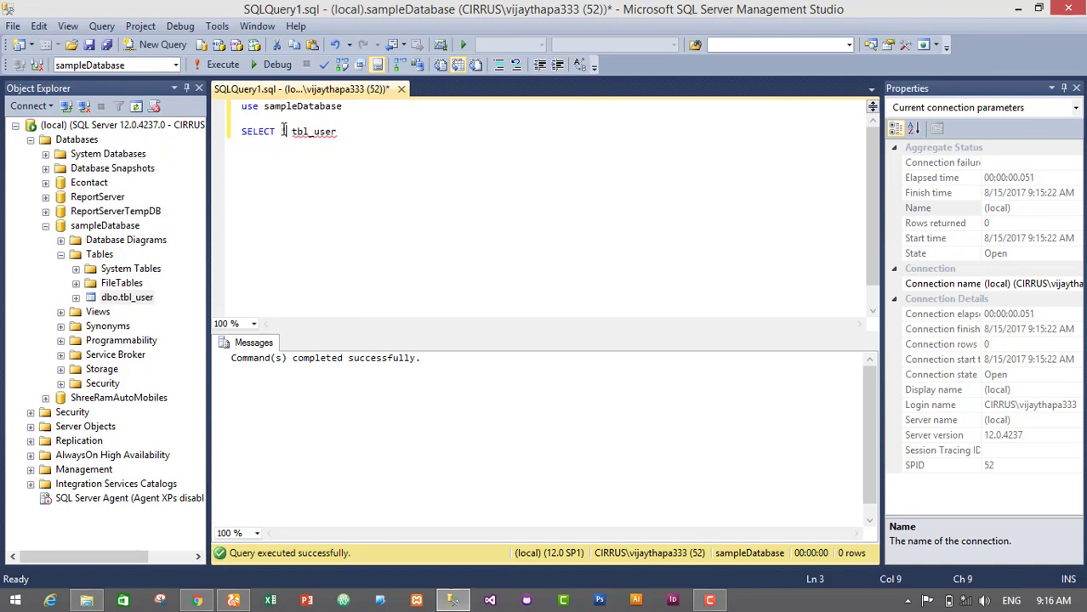
{"action": "type", "text": "FROM"}
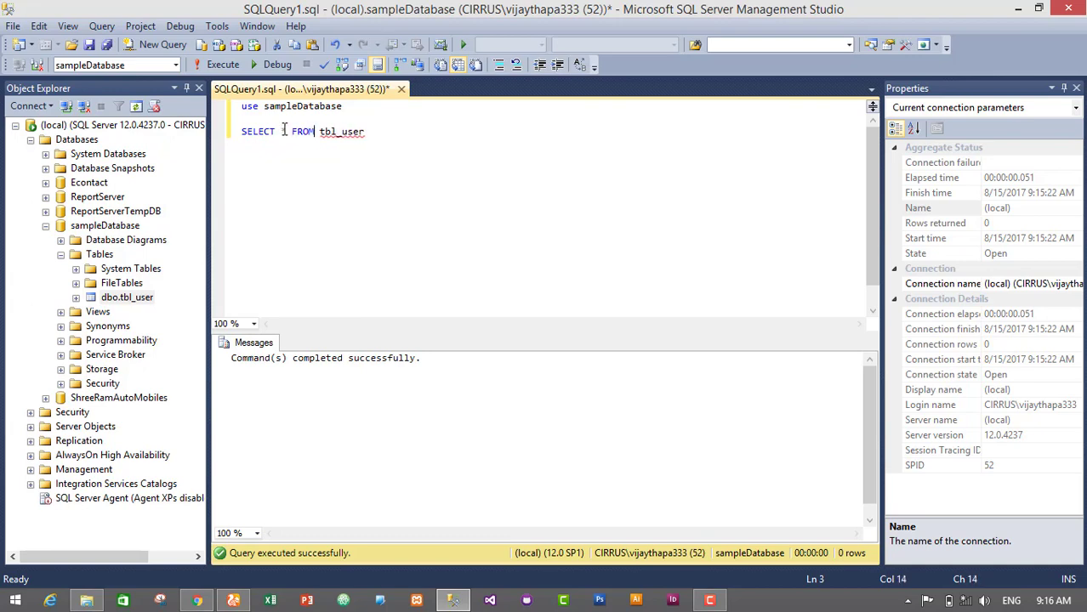
{"action": "type", "text": "*"}
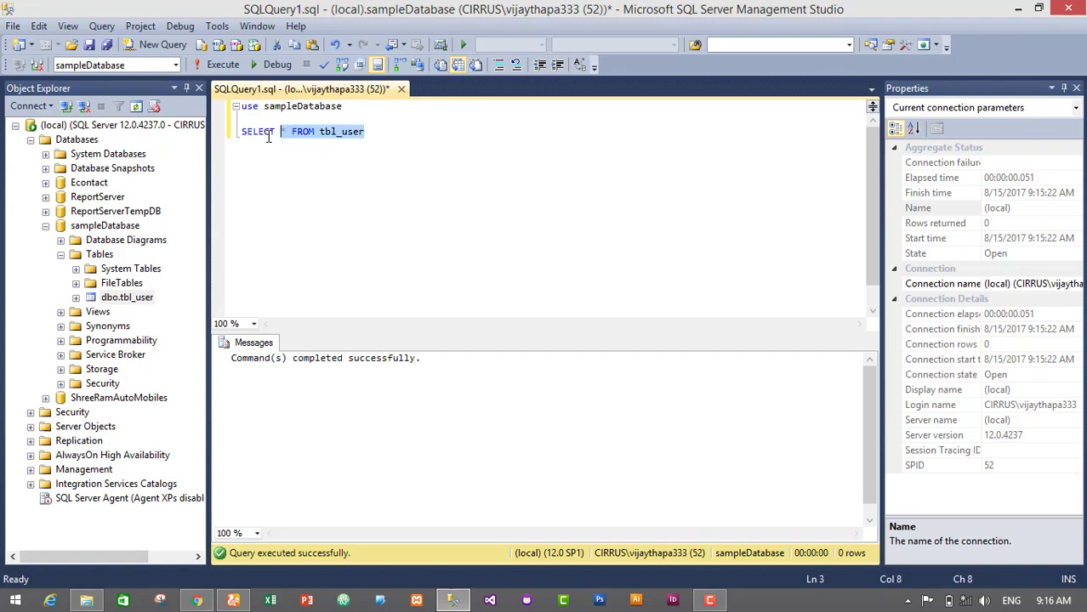
{"action": "left_click", "coordinate": [223, 65]}
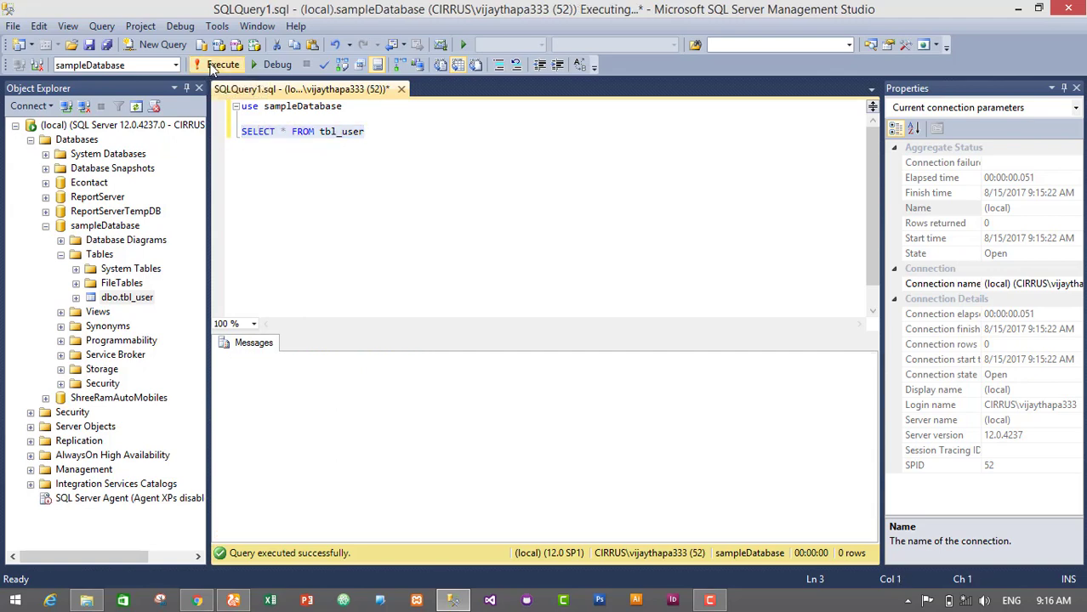
{"action": "left_click", "coordinate": [222, 64]}
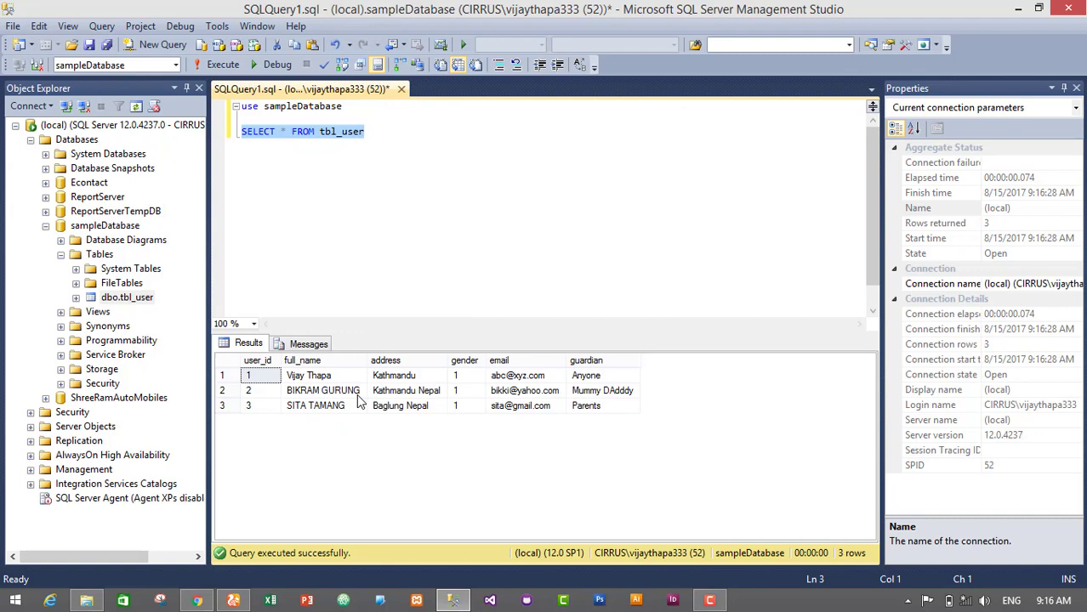
{"action": "mouse_move", "coordinate": [275, 385]}
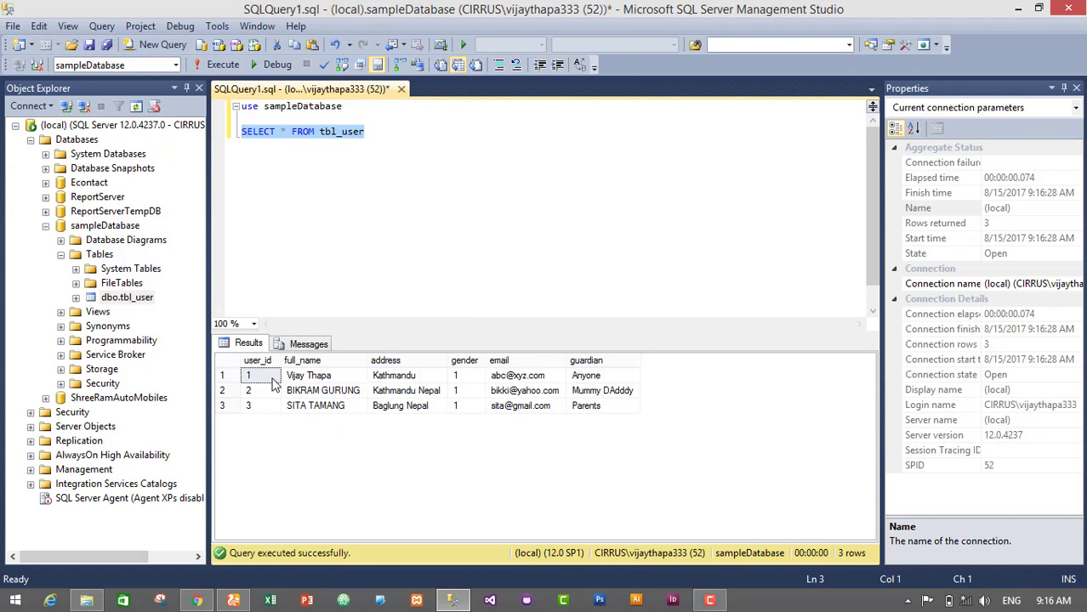
{"action": "mouse_move", "coordinate": [304, 417]}
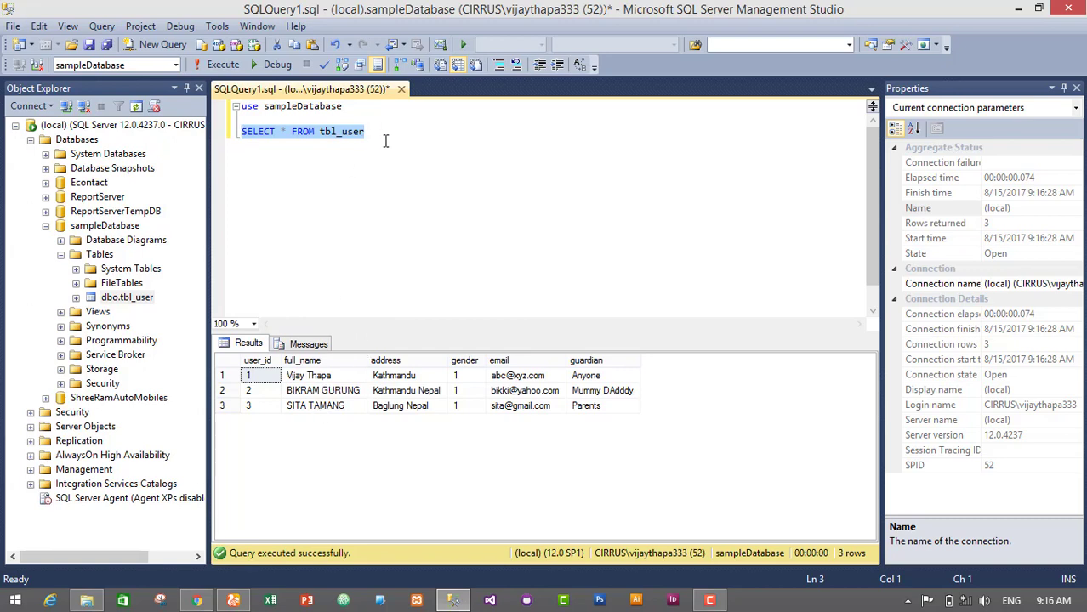
{"action": "left_click", "coordinate": [364, 131]}
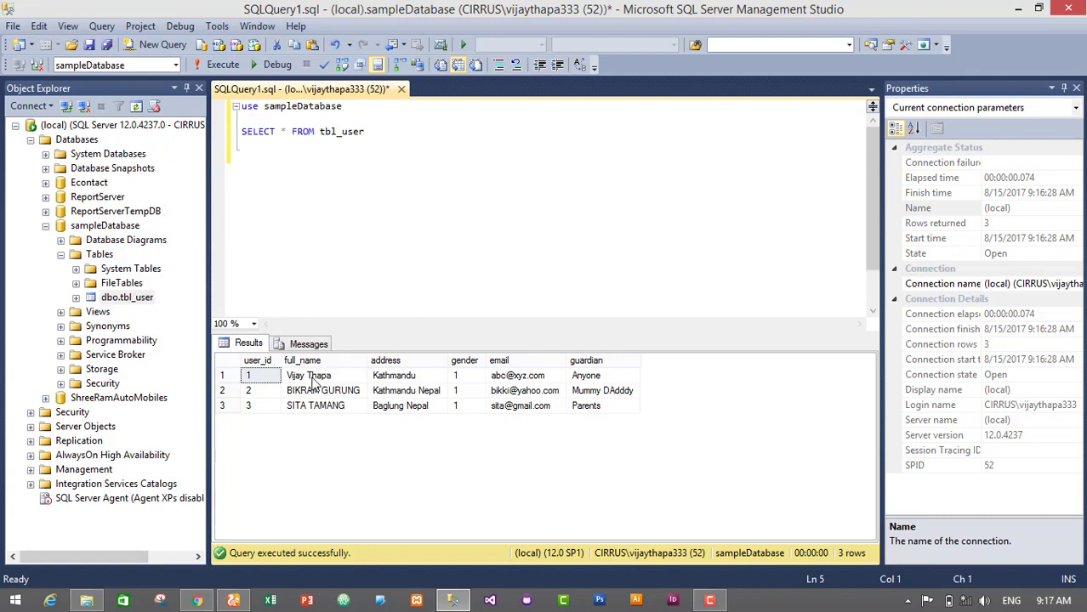
{"action": "left_click", "coordinate": [308, 376]}
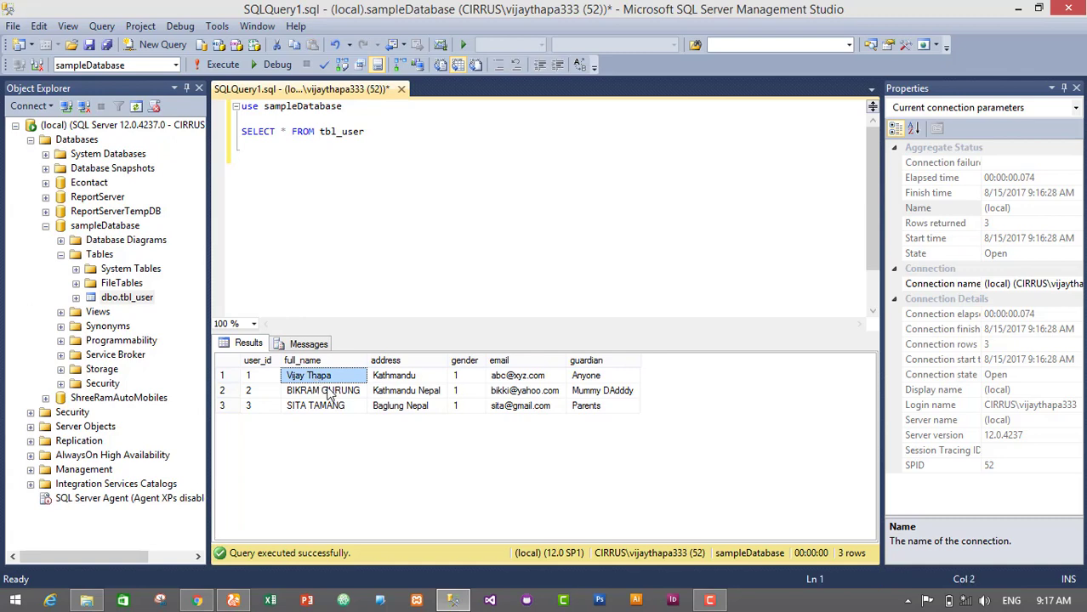
{"action": "mouse_move", "coordinate": [330, 390]}
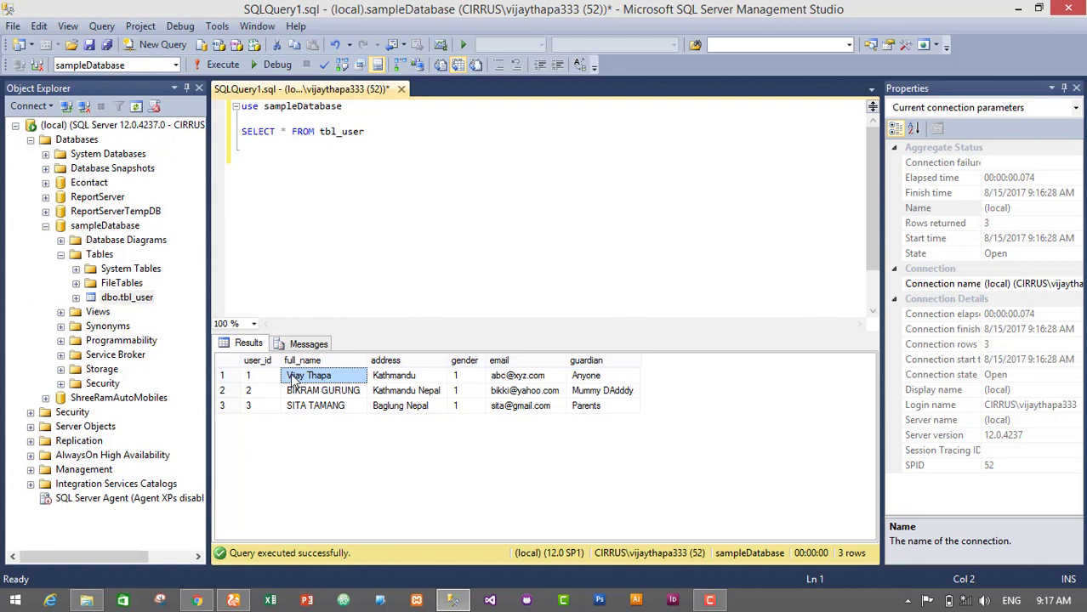
{"action": "mouse_move", "coordinate": [294, 383]}
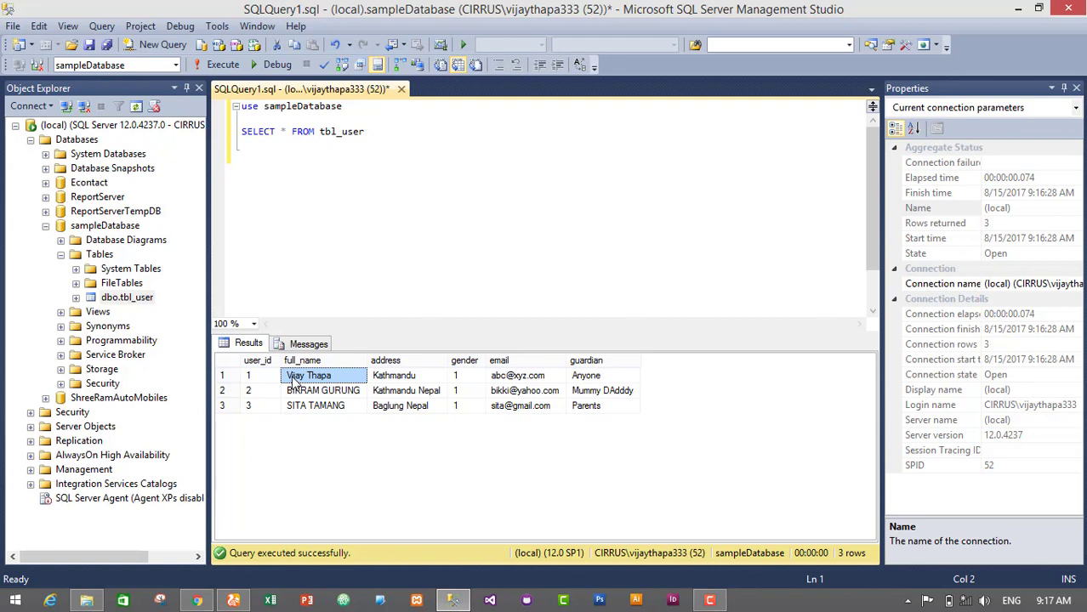
{"action": "mouse_move", "coordinate": [329, 389]}
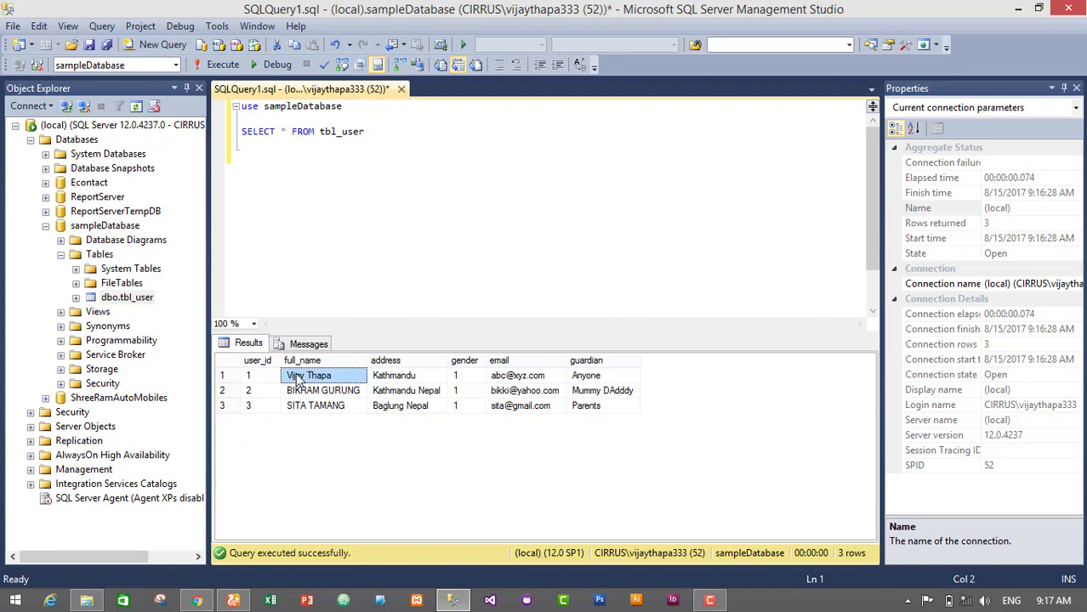
{"action": "mouse_move", "coordinate": [339, 381]}
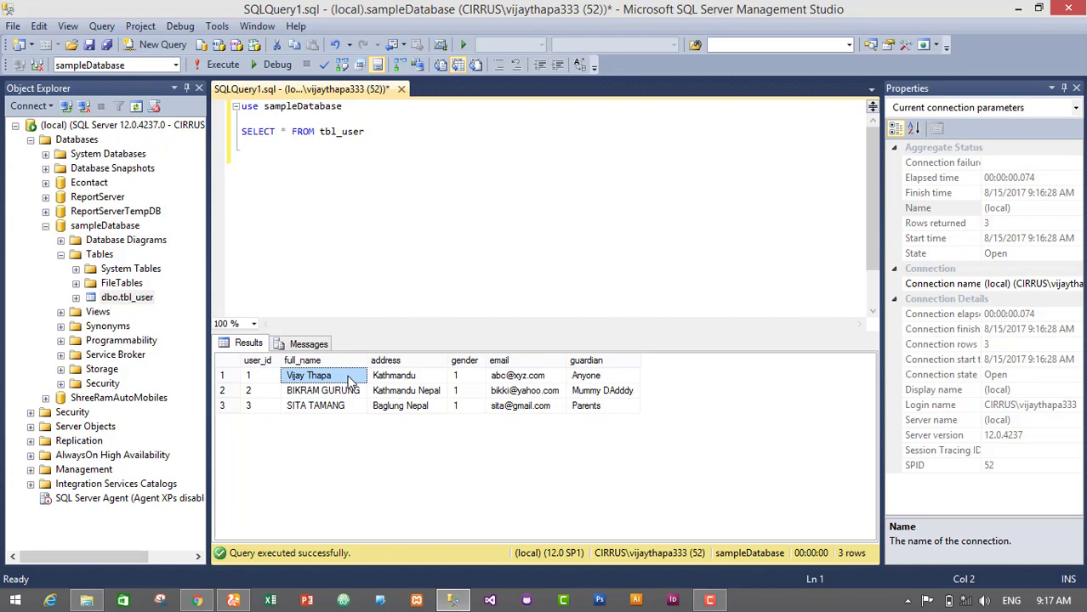
{"action": "mouse_move", "coordinate": [338, 388]}
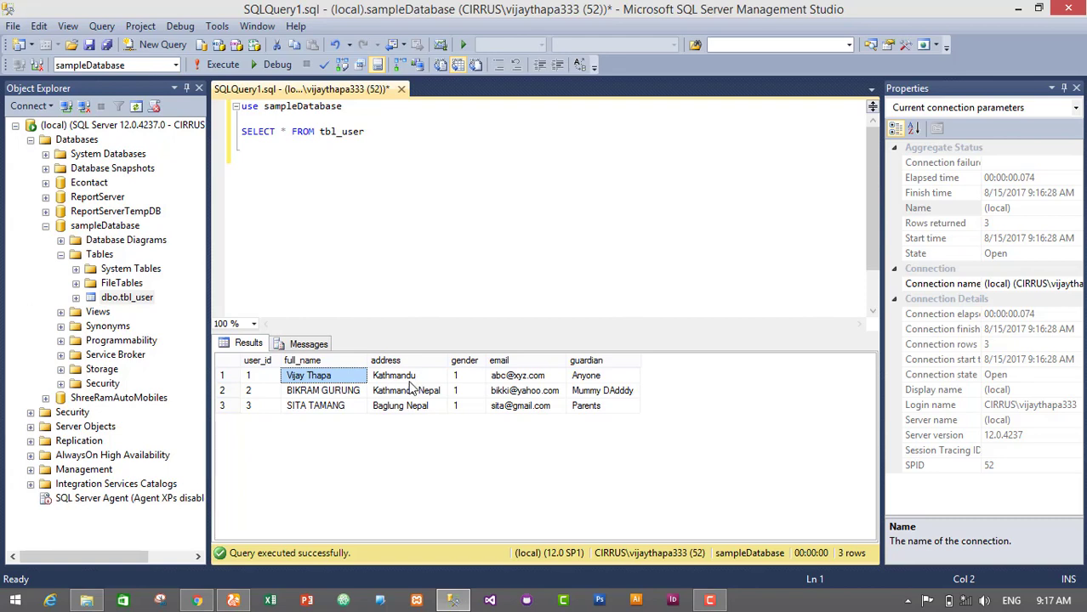
{"action": "mouse_move", "coordinate": [411, 381]}
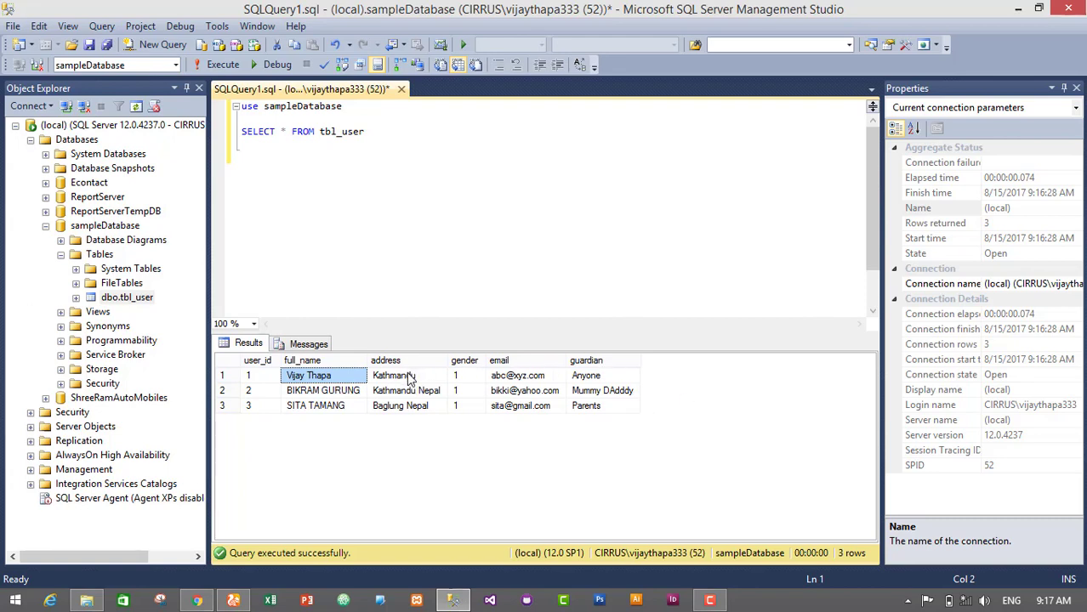
{"action": "mouse_move", "coordinate": [414, 382]}
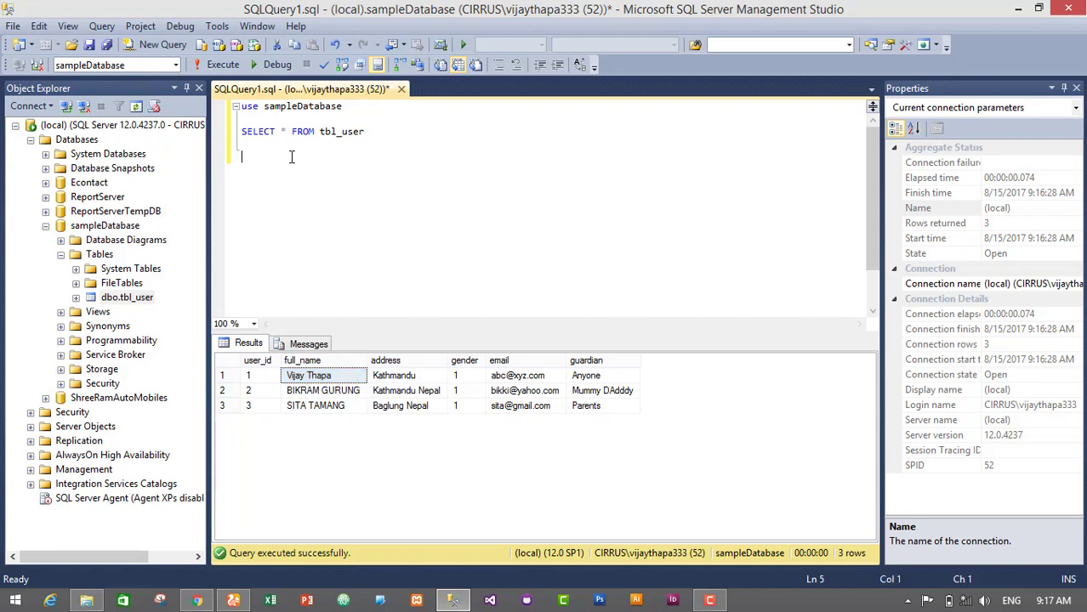
{"action": "type", "text": "UP"}
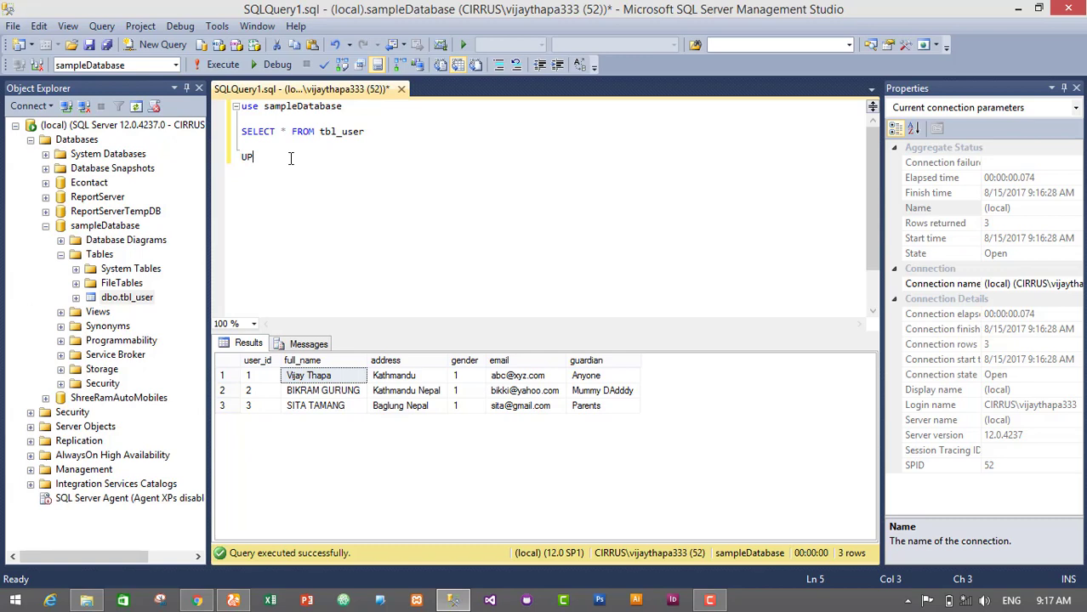
{"action": "type", "text": "DATE"}
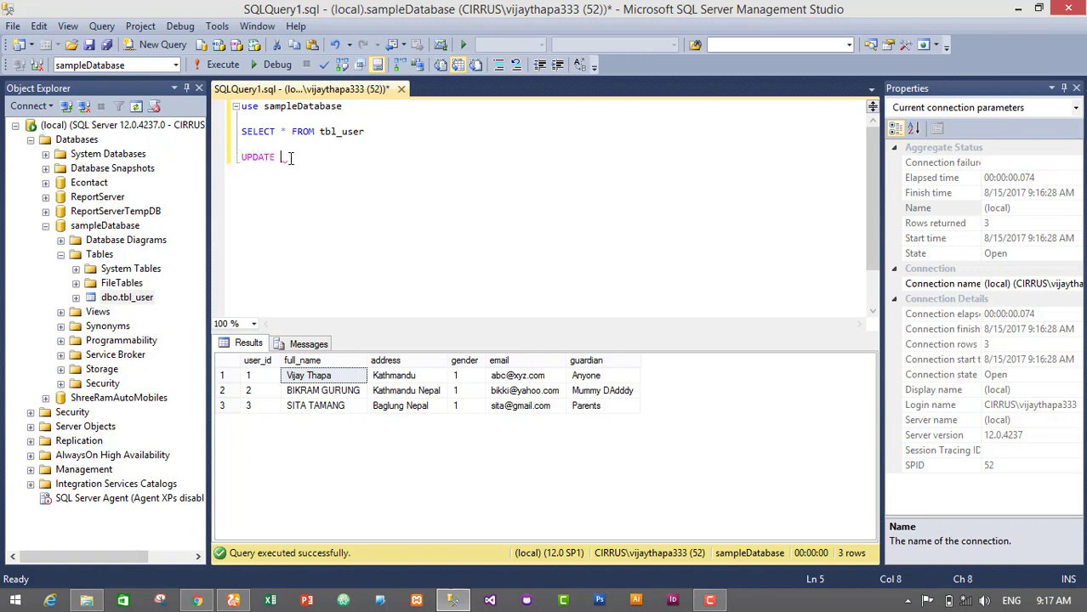
{"action": "type", "text": "tbl_user S"}
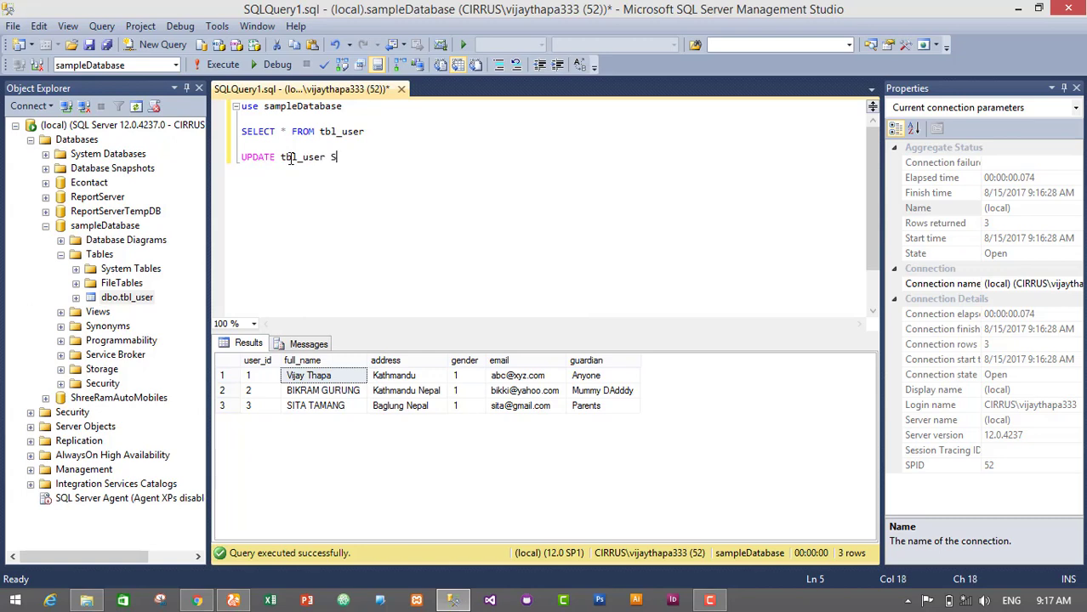
{"action": "type", "text": "ET"}
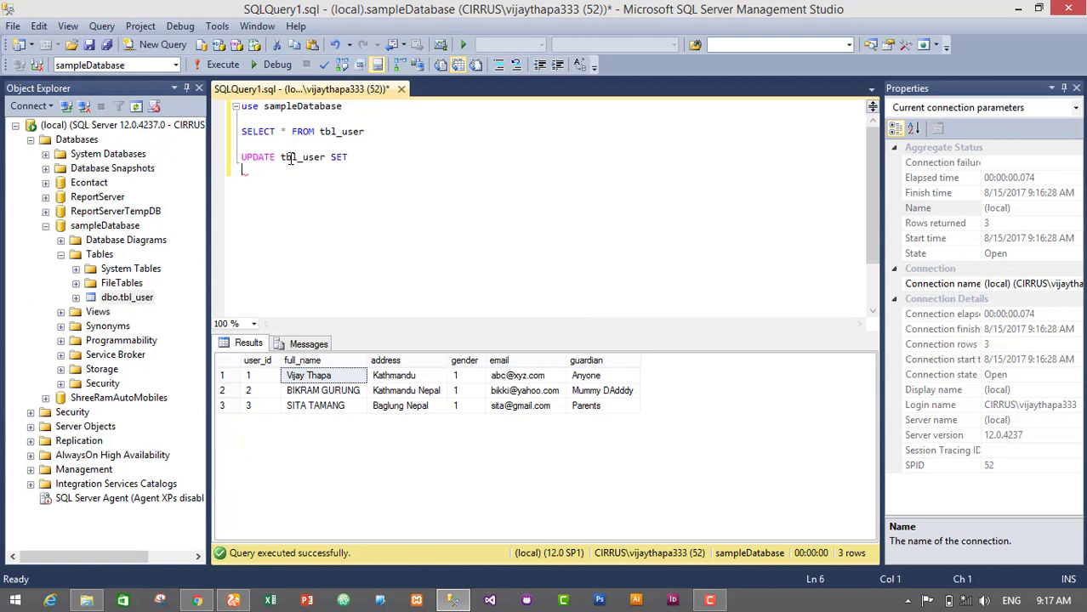
{"action": "type", "text": "full_"}
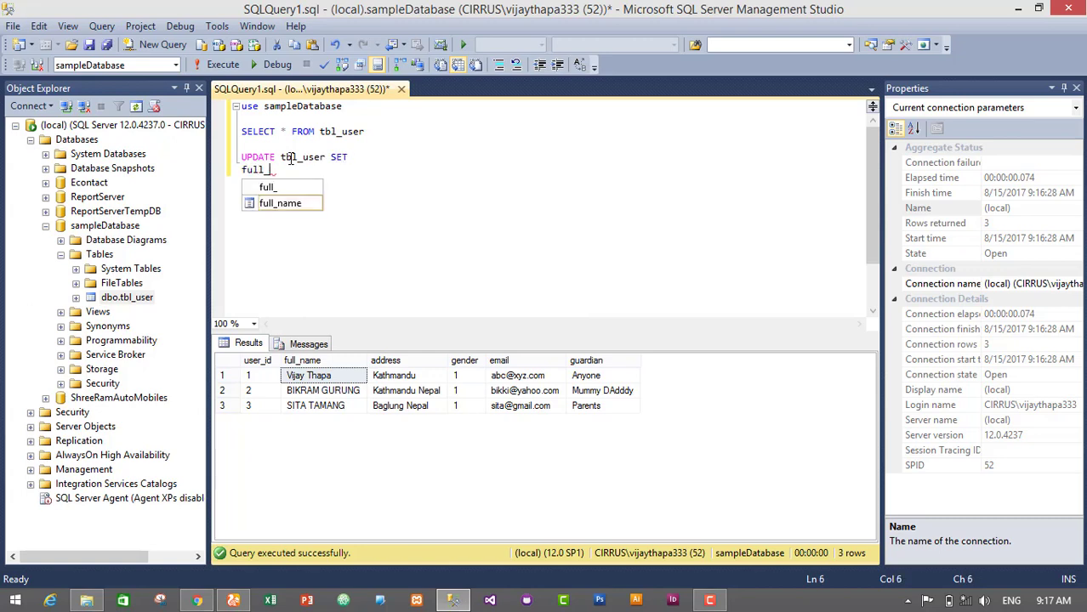
{"action": "type", "text": "name"}
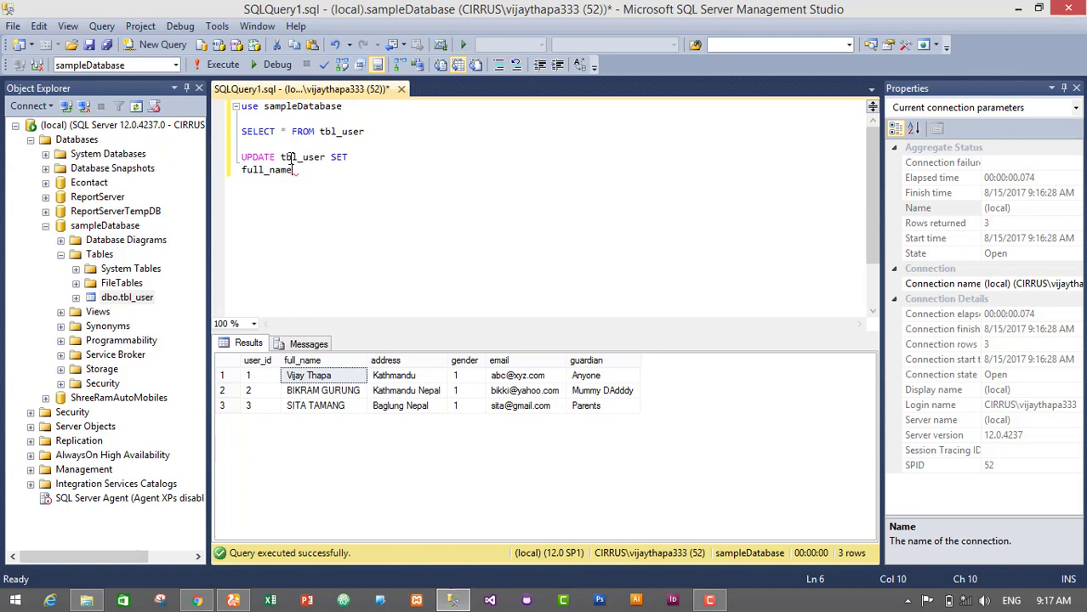
{"action": "type", "text": "=\""}
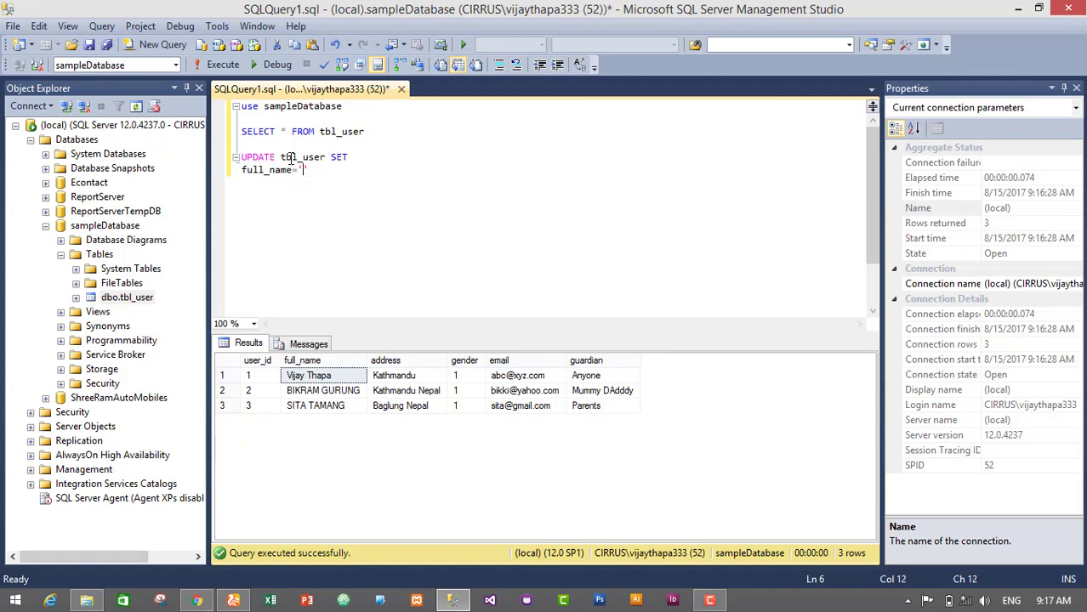
{"action": "type", "text": "BIJAY"}
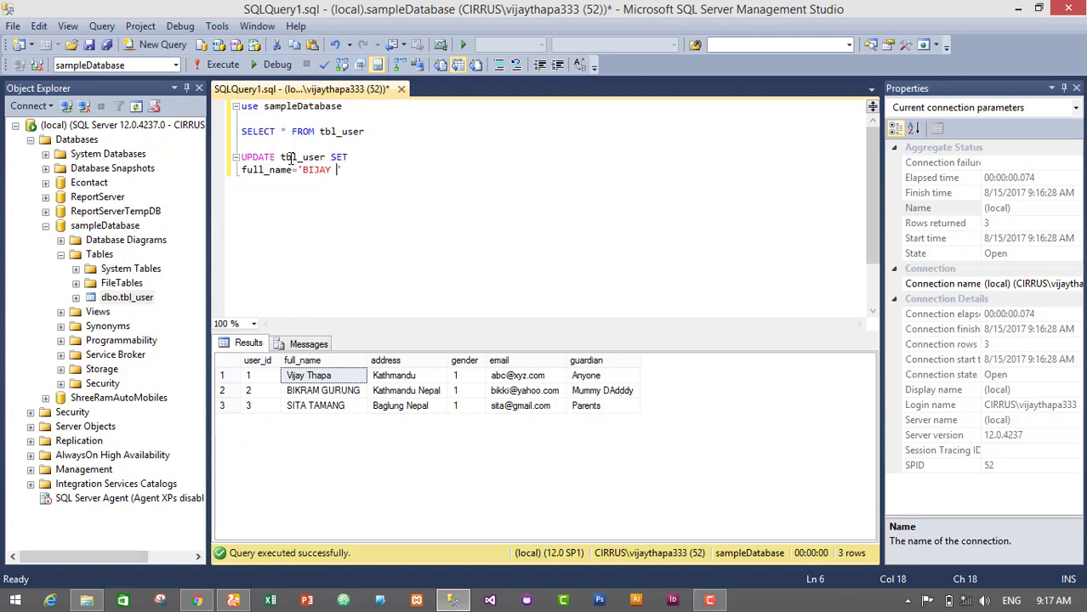
{"action": "type", "text": "THAPA"}
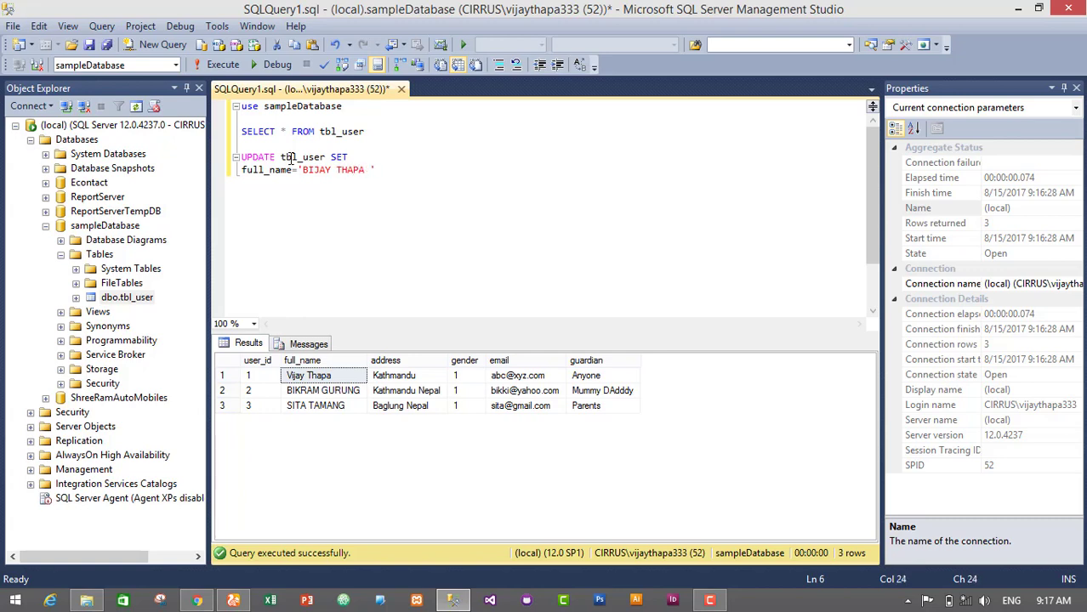
{"action": "type", "text": "MAGAR"}
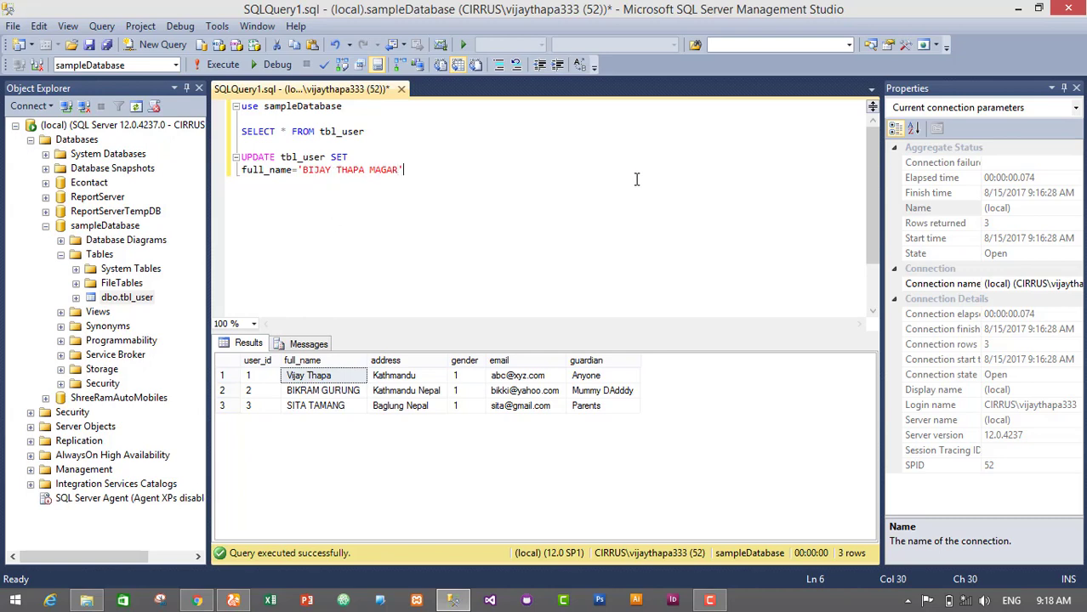
Add address='POKHARA' on a new line of the SET clause.
{"action": "type", "text": ","}
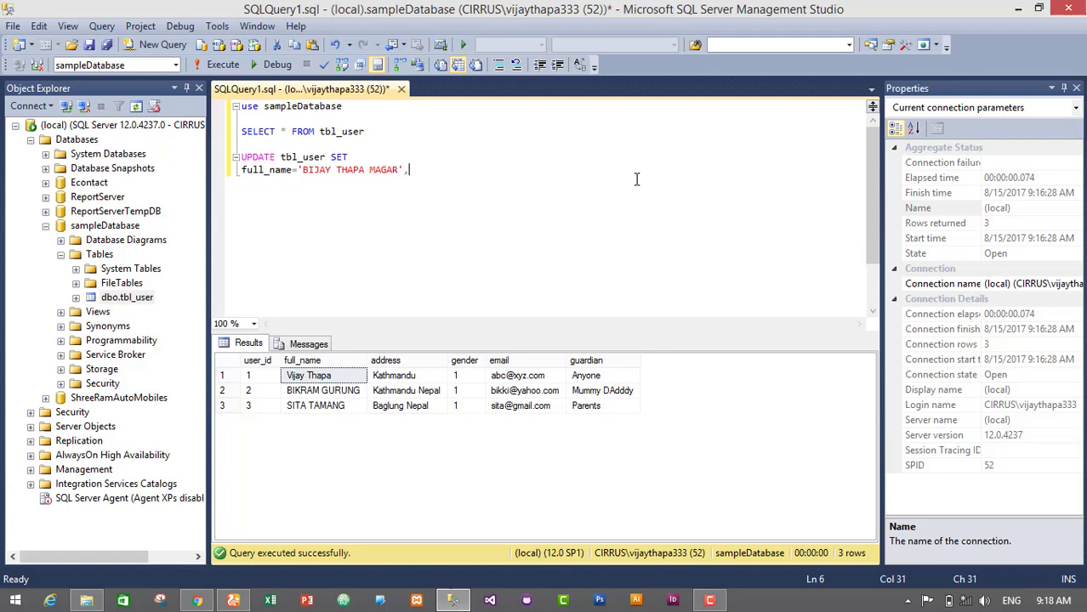
{"action": "key", "text": "enter"}
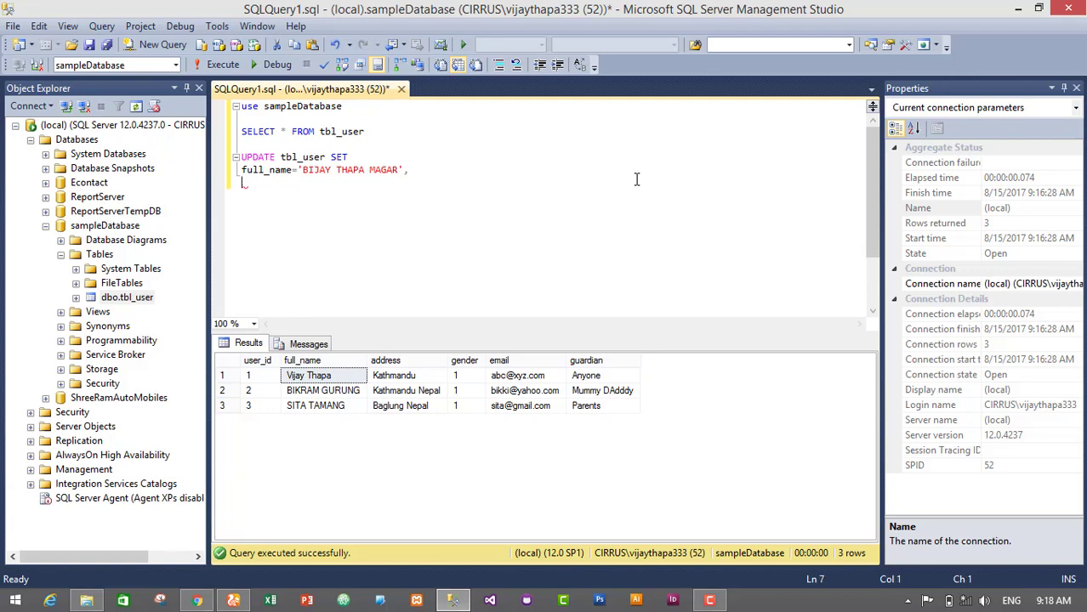
{"action": "type", "text": "address"}
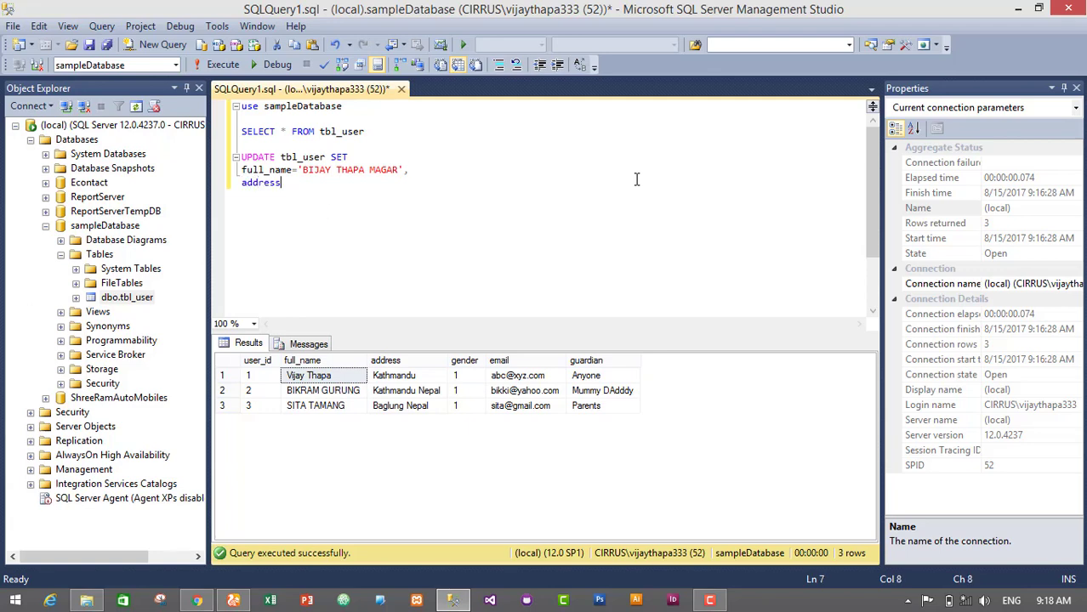
{"action": "type", "text": "=''"}
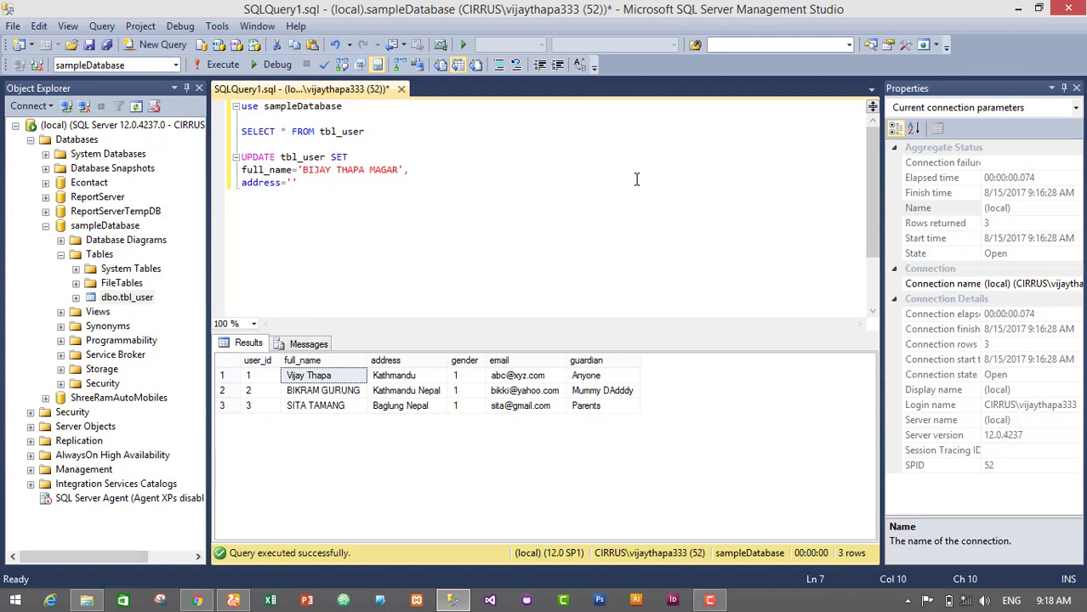
{"action": "type", "text": "POKHARA"}
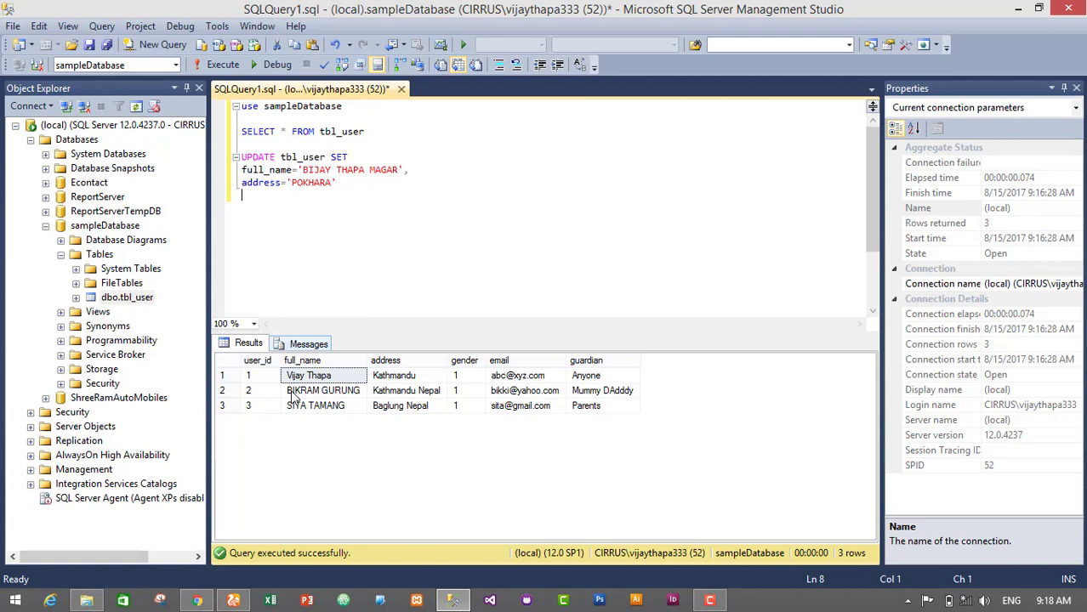
Add WHERE user_id=1 below the SET lines of the UPDATE.
{"action": "left_click", "coordinate": [247, 375]}
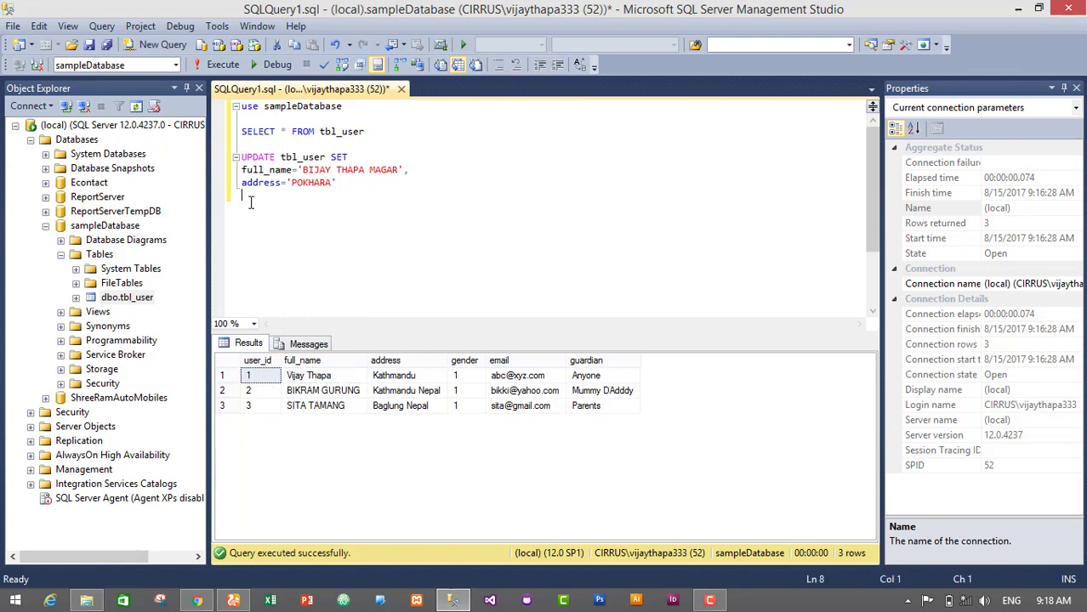
{"action": "type", "text": "WHERE user_id"}
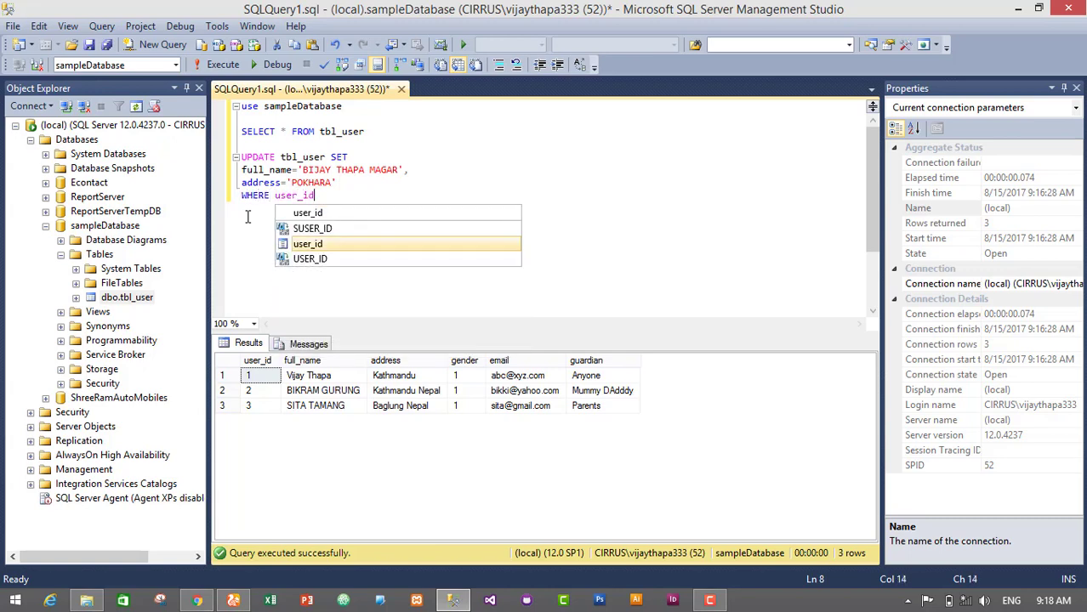
{"action": "type", "text": "="}
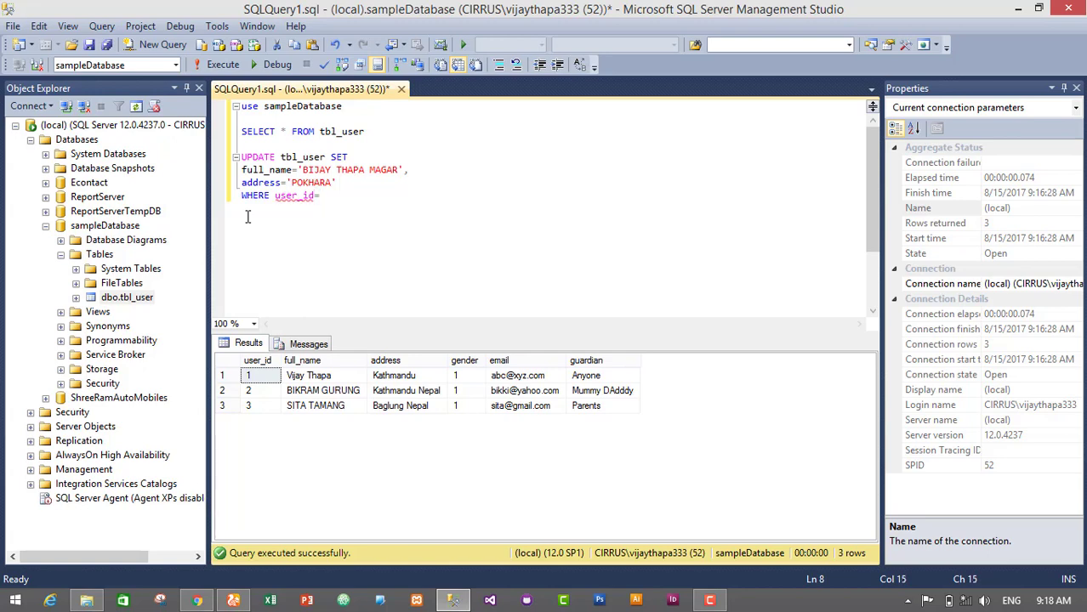
{"action": "left_click", "coordinate": [309, 375]}
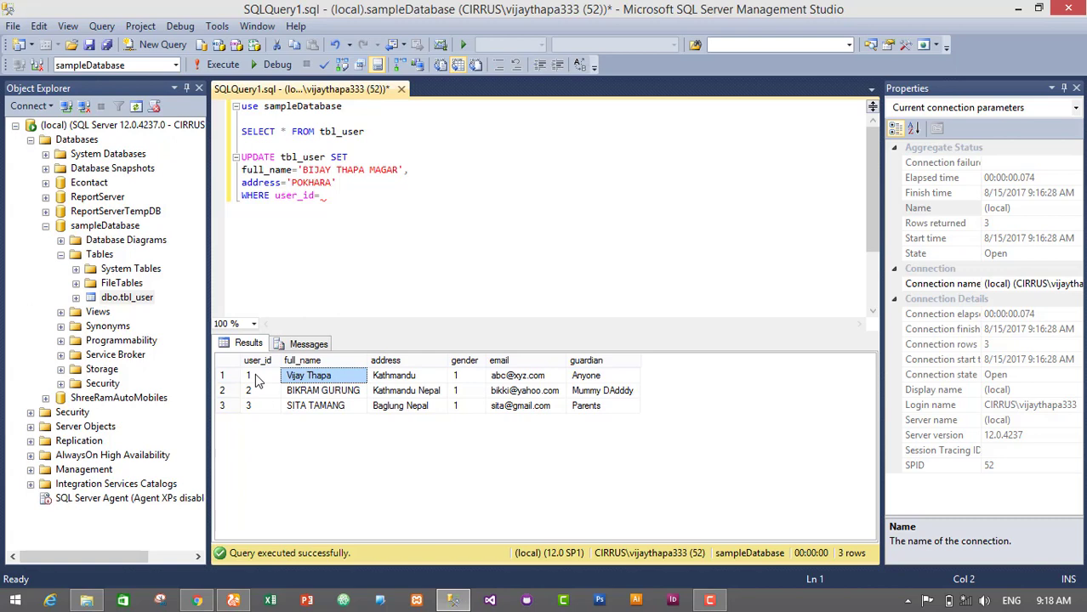
{"action": "left_click", "coordinate": [257, 375]}
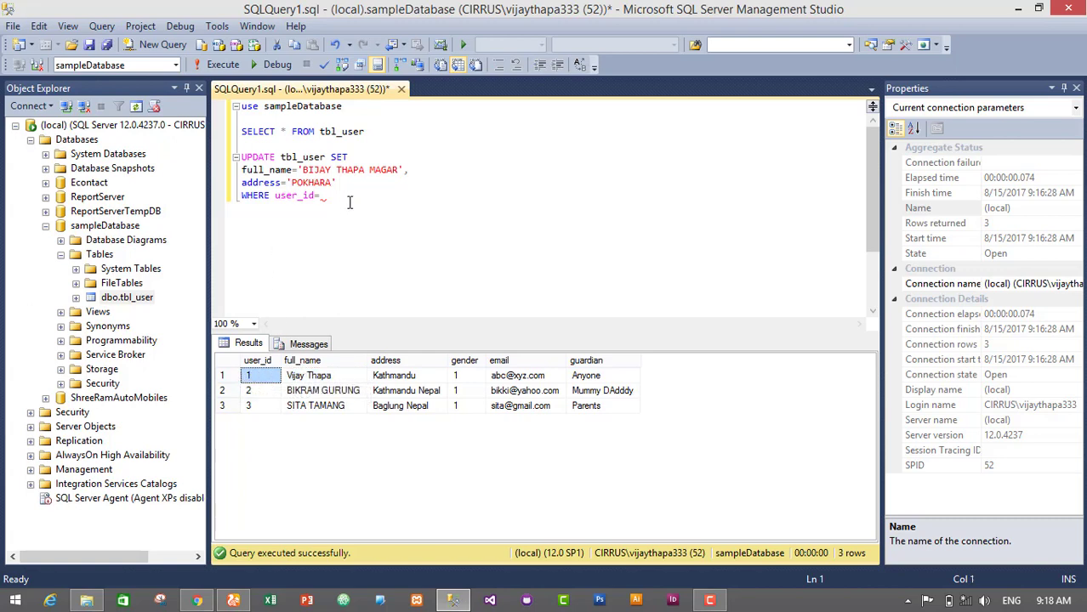
{"action": "type", "text": "1"}
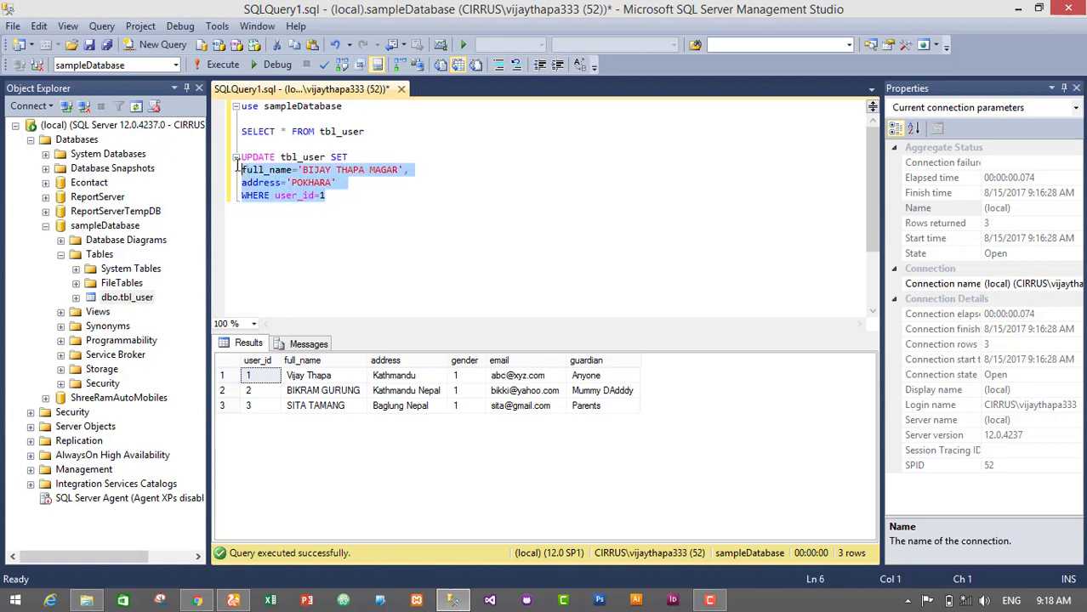
Execute the UPDATE, affecting one row of tbl_user.
{"action": "left_click", "coordinate": [222, 65]}
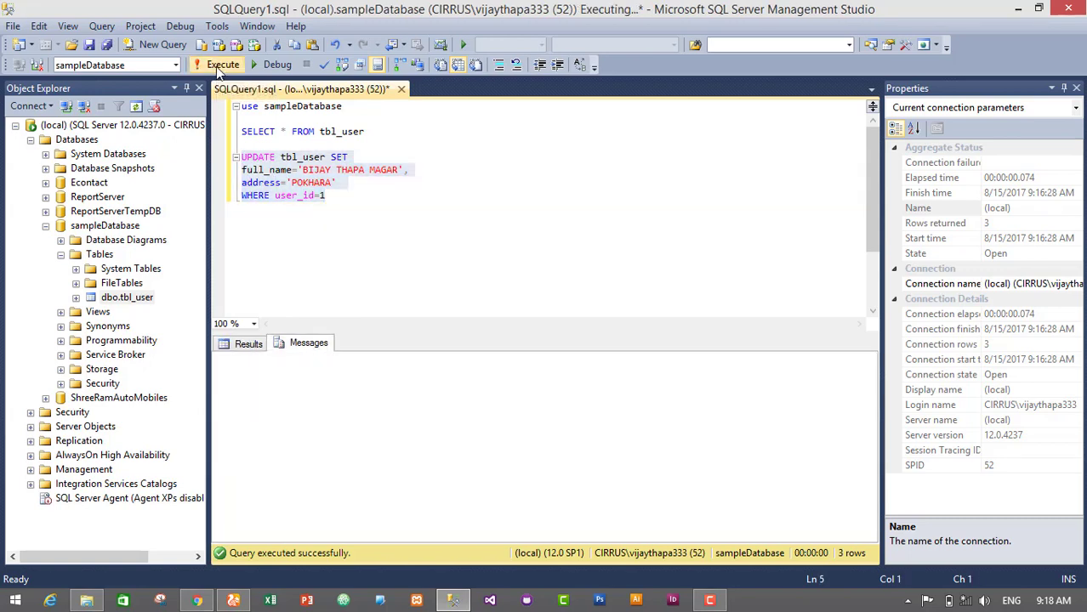
{"action": "left_click", "coordinate": [222, 65]}
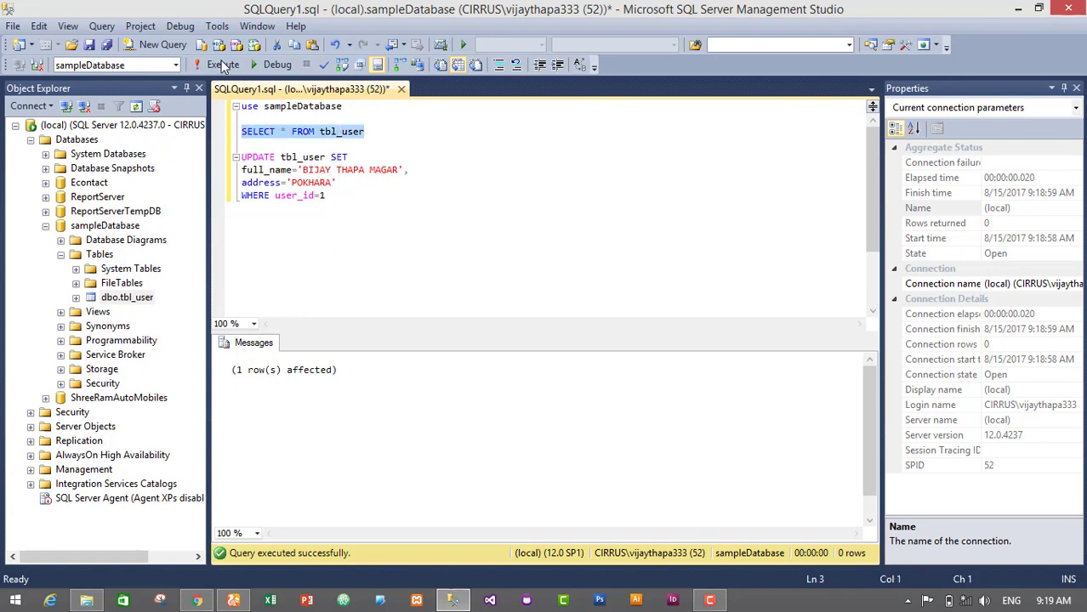
{"action": "left_click", "coordinate": [222, 65]}
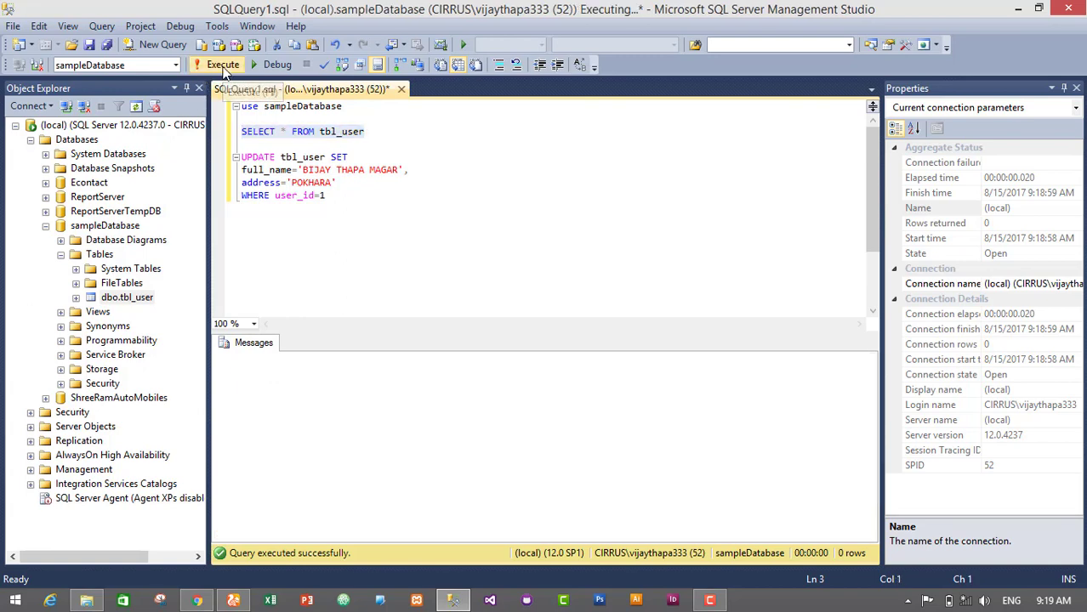
{"action": "left_click", "coordinate": [222, 65]}
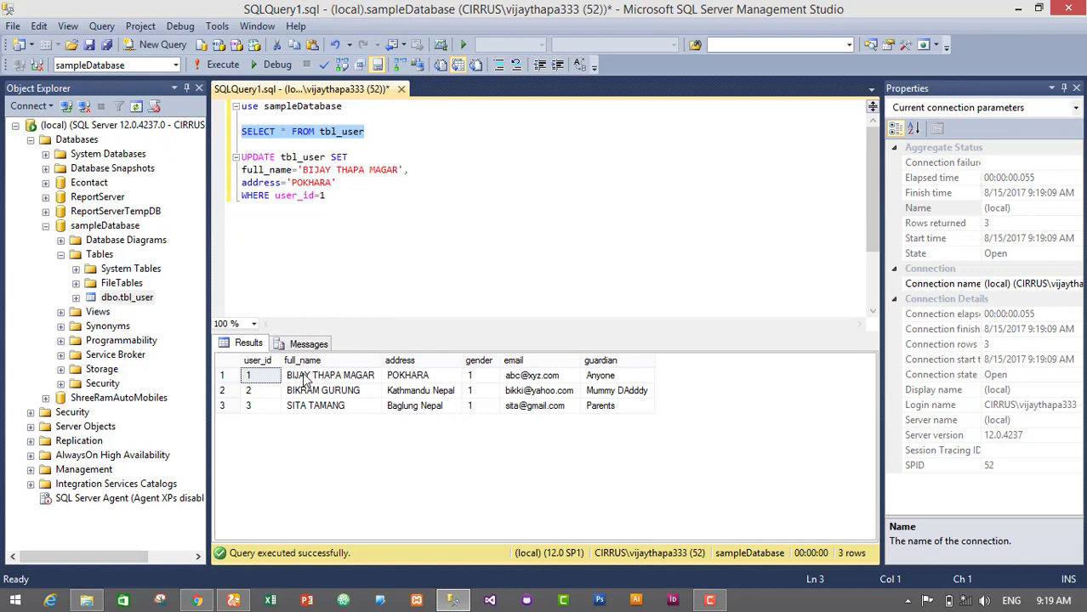
{"action": "mouse_move", "coordinate": [306, 381]}
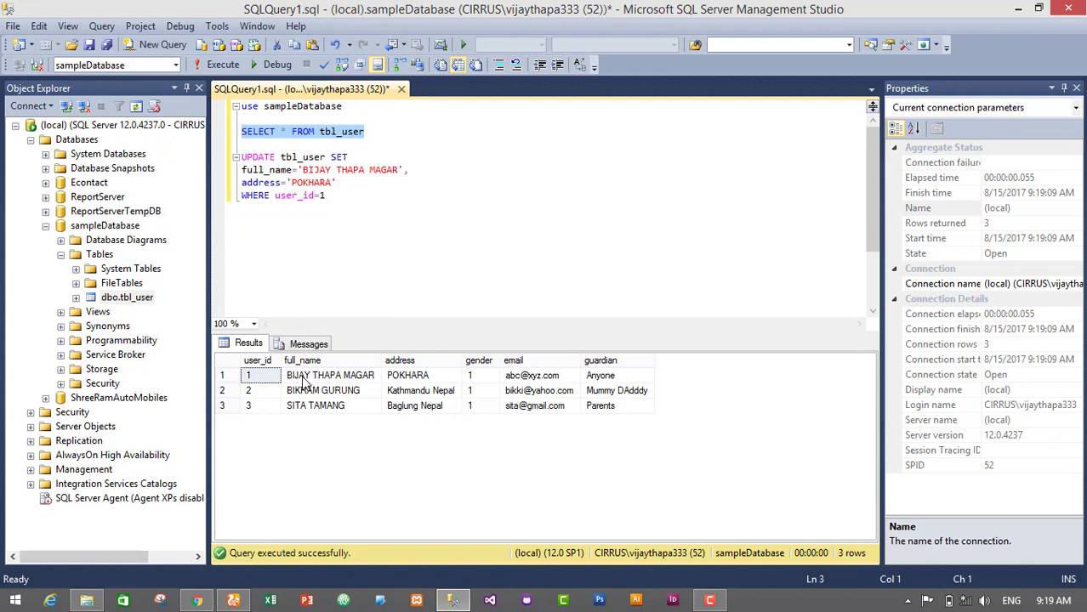
{"action": "mouse_move", "coordinate": [389, 383]}
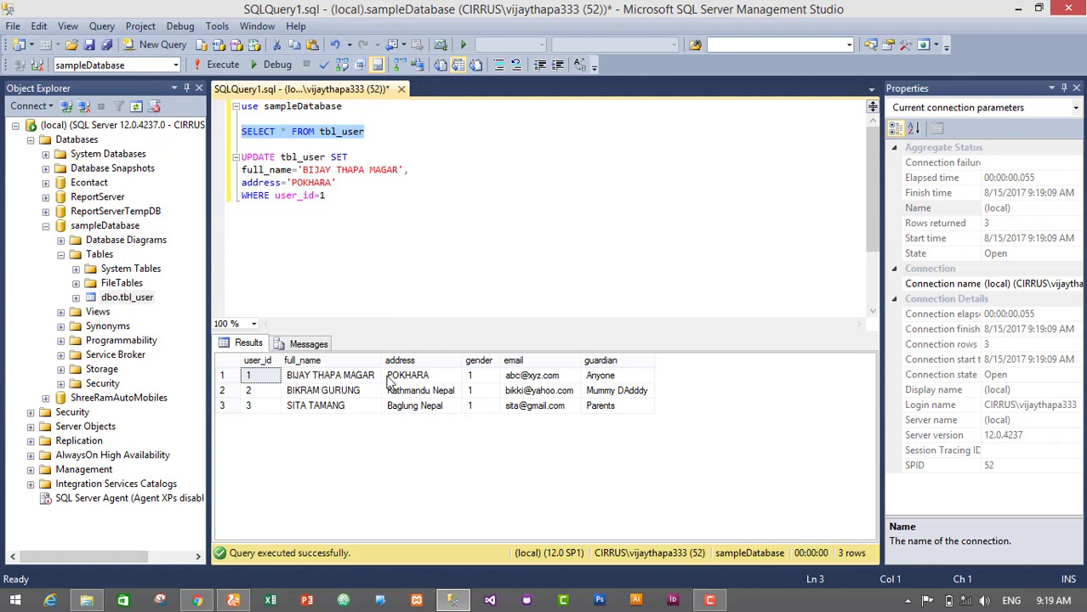
{"action": "mouse_move", "coordinate": [408, 381]}
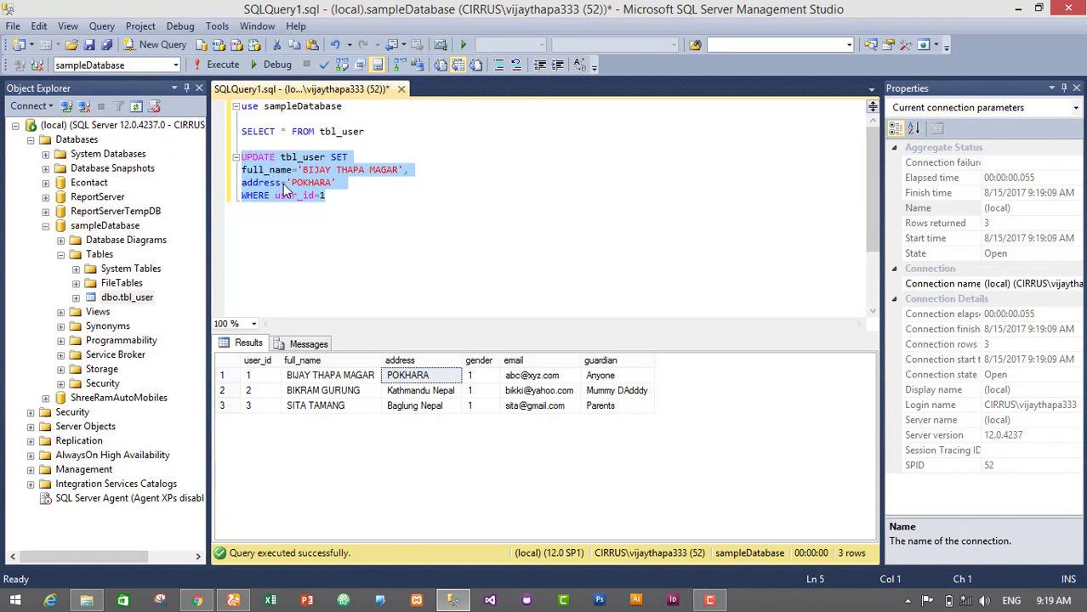
{"action": "mouse_move", "coordinate": [285, 190]}
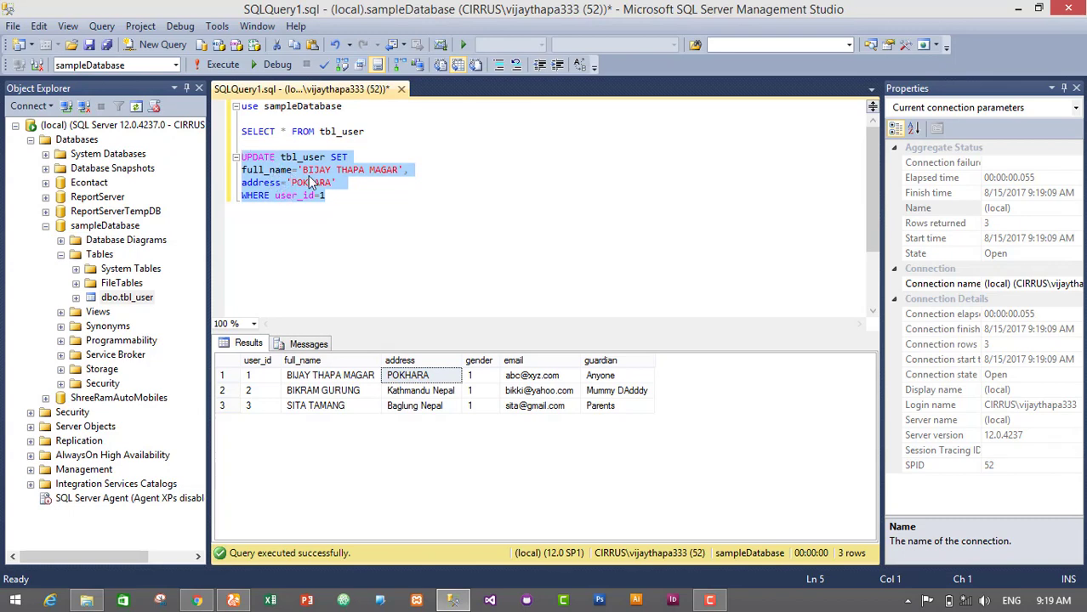
{"action": "mouse_move", "coordinate": [279, 176]}
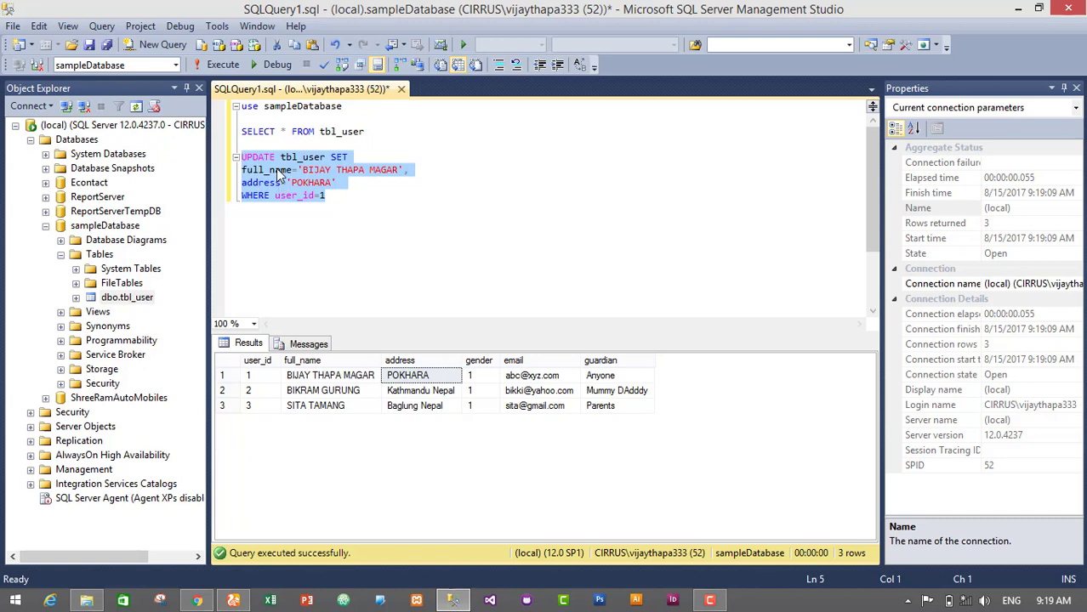
{"action": "left_click", "coordinate": [325, 196]}
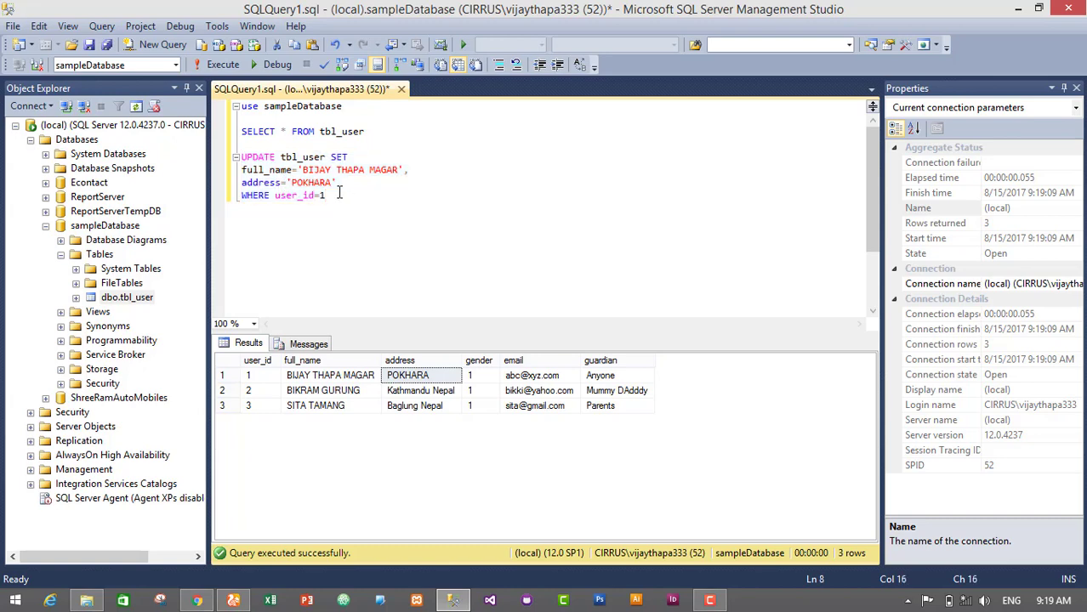